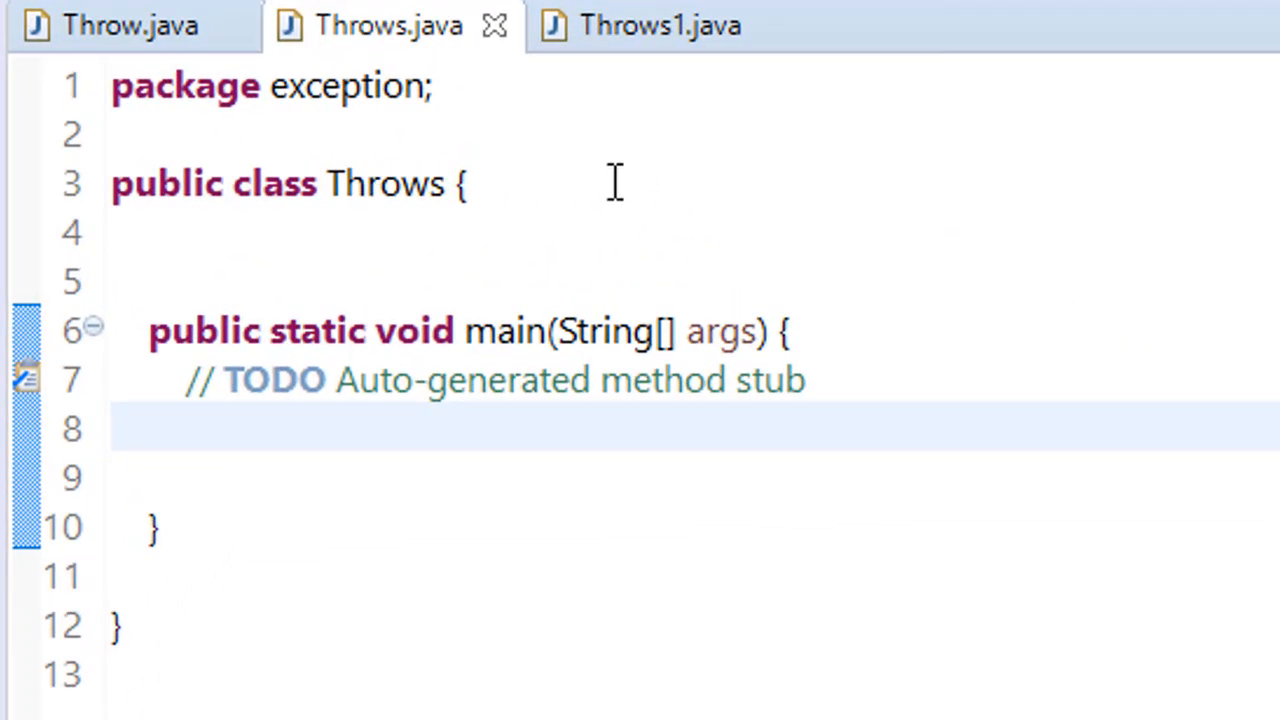
Declare fields int a = 12 and int b = 5 inside the Throws class
click(444, 184)
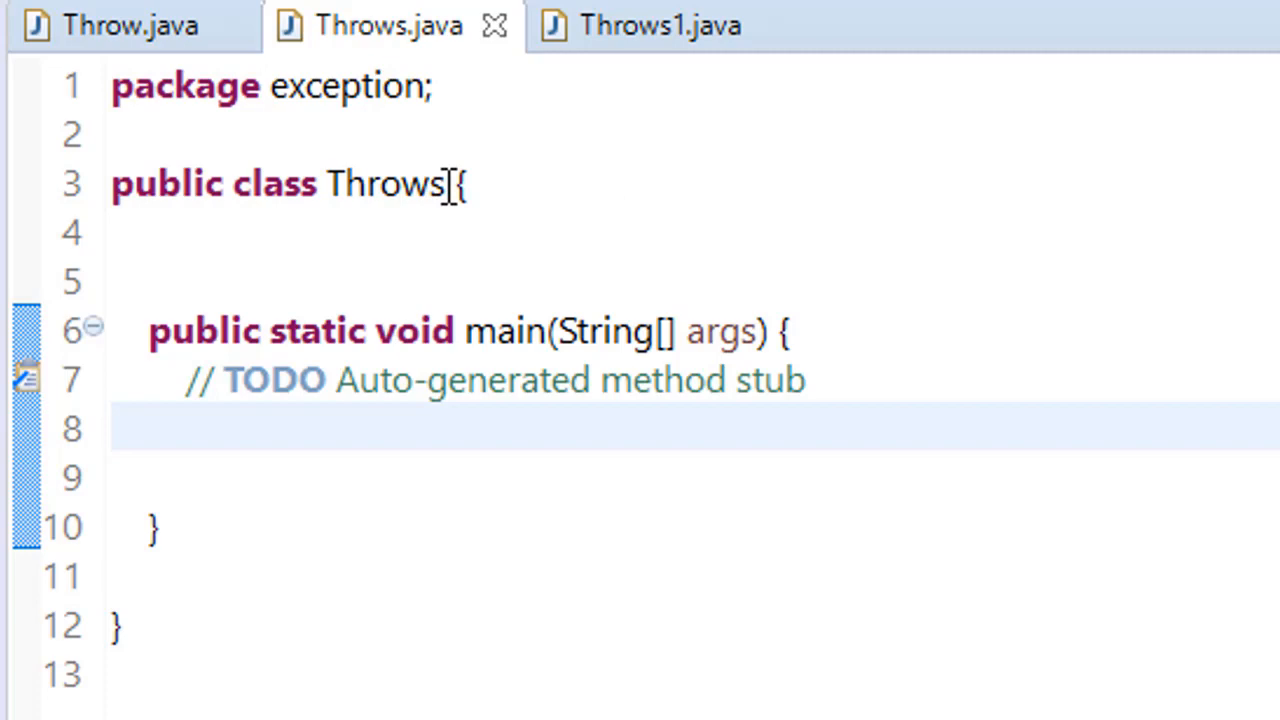
double_click(388, 184)
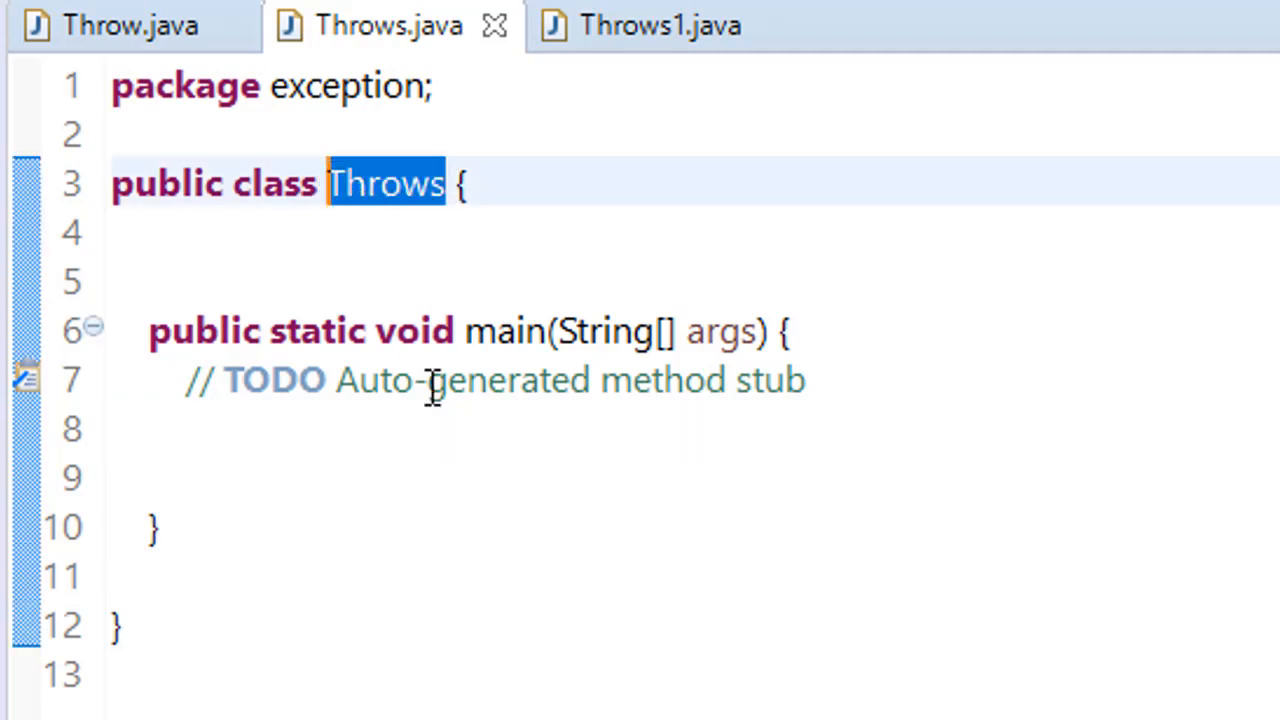
click(376, 282)
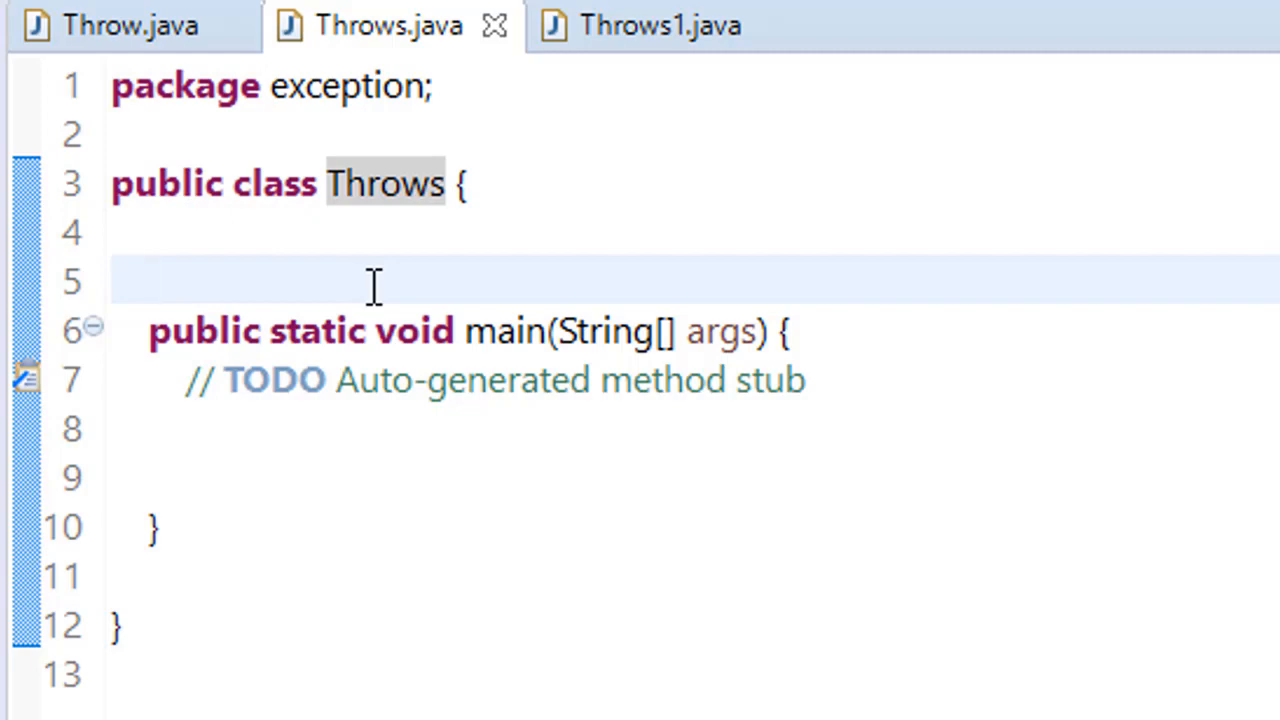
text(inyt)
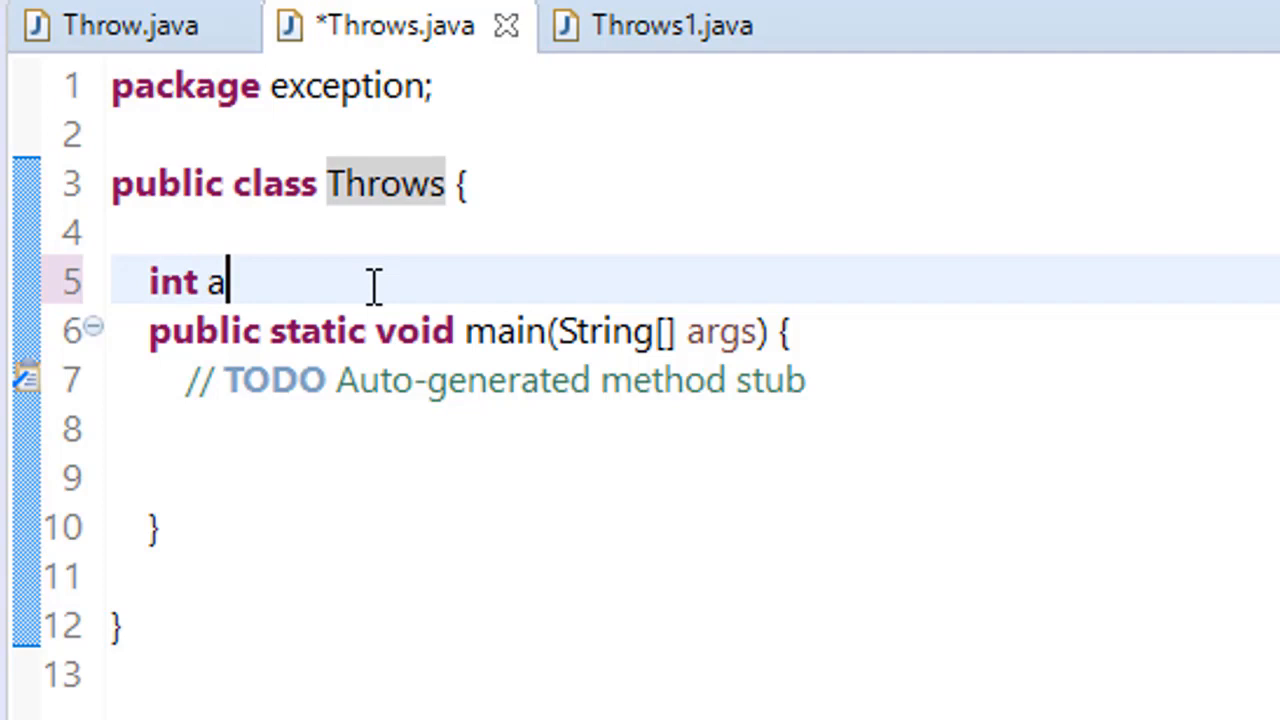
text(= 12)
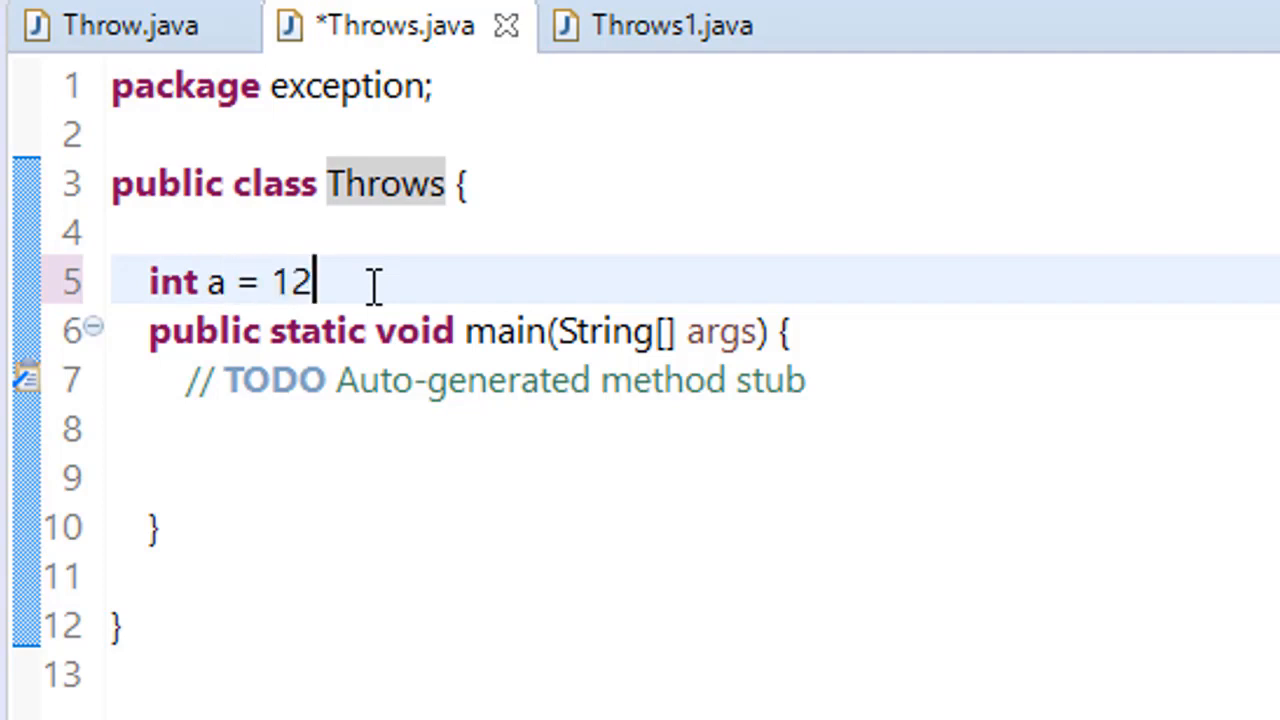
text(;)
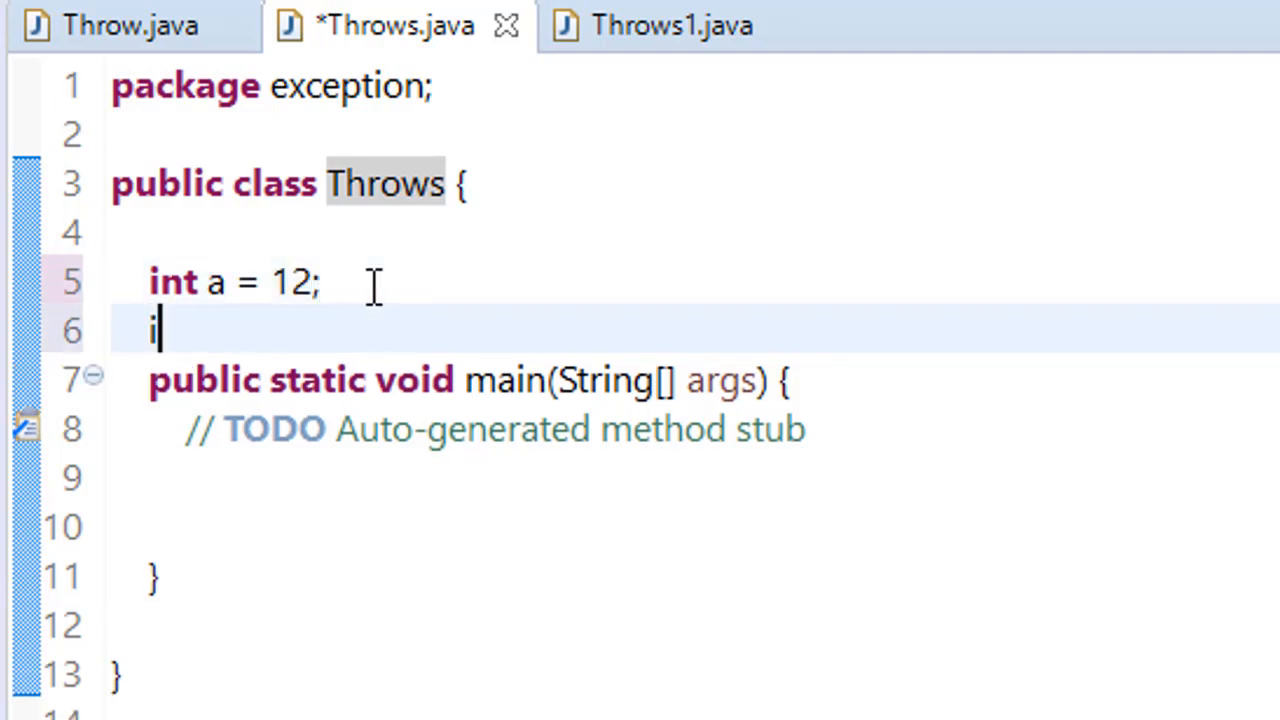
text(nt b)
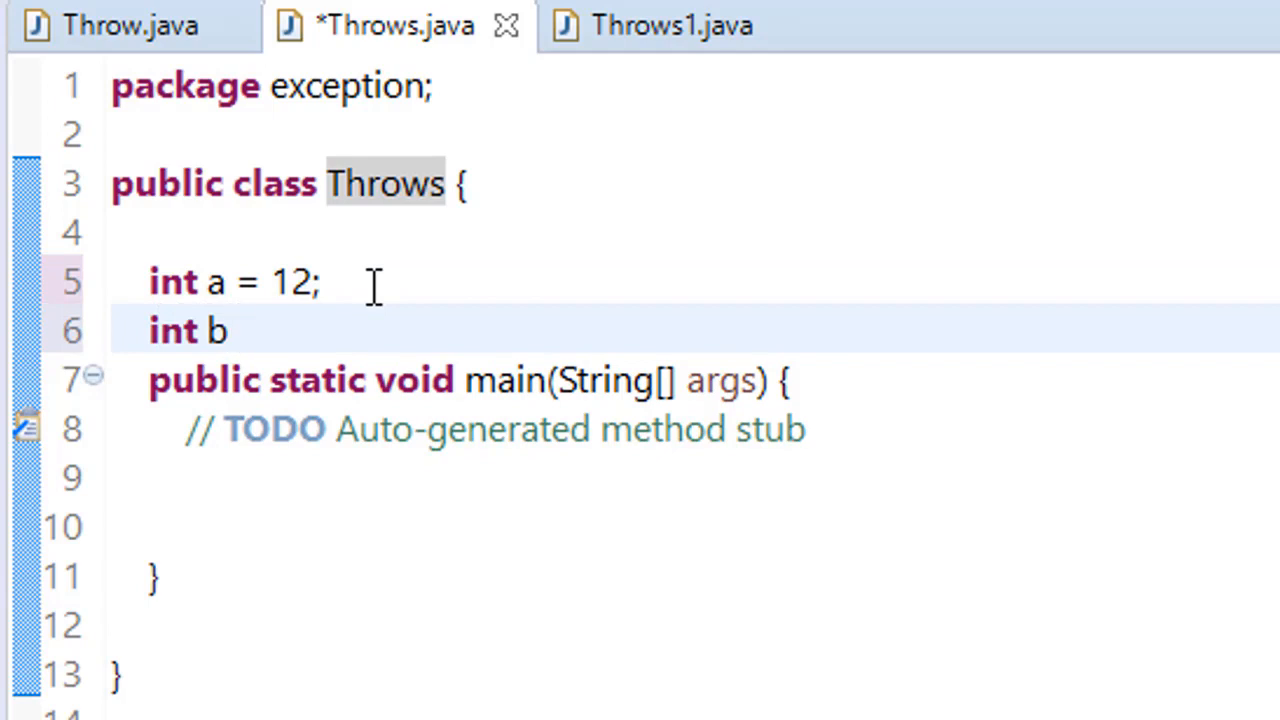
text(=5;)
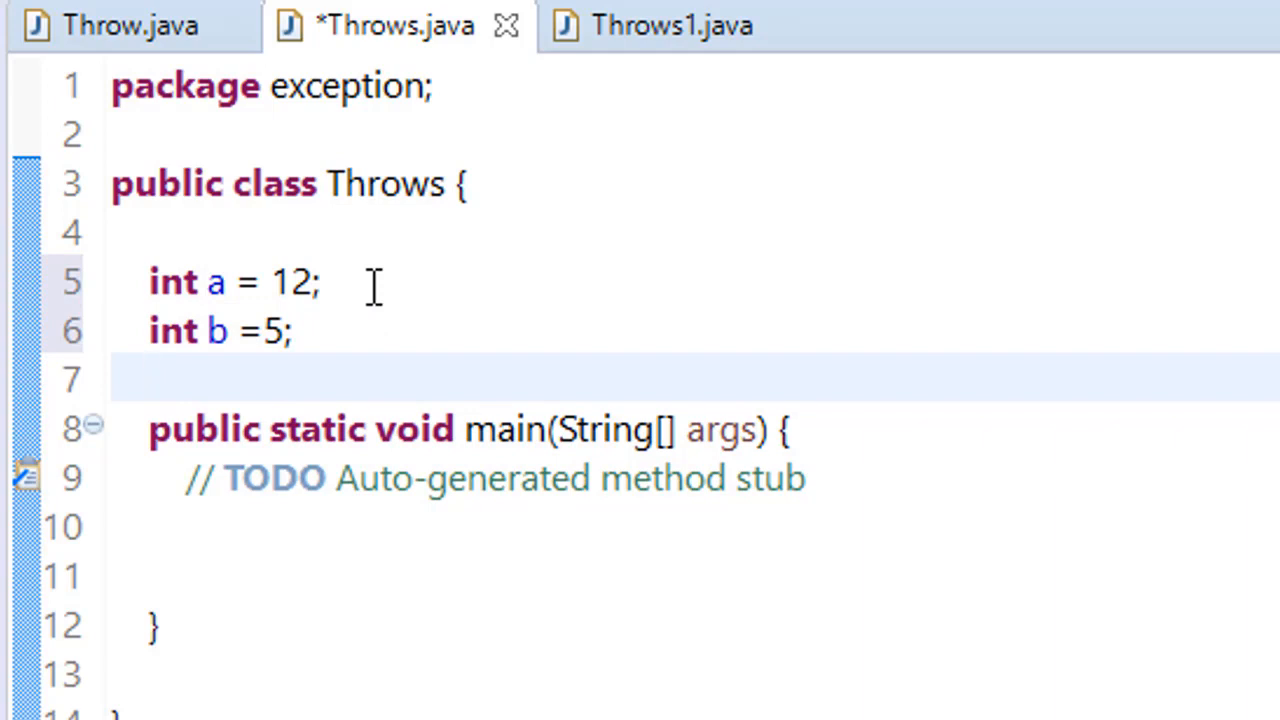
Add a void divide() method computing int res = a/b and save the file
text(voi)
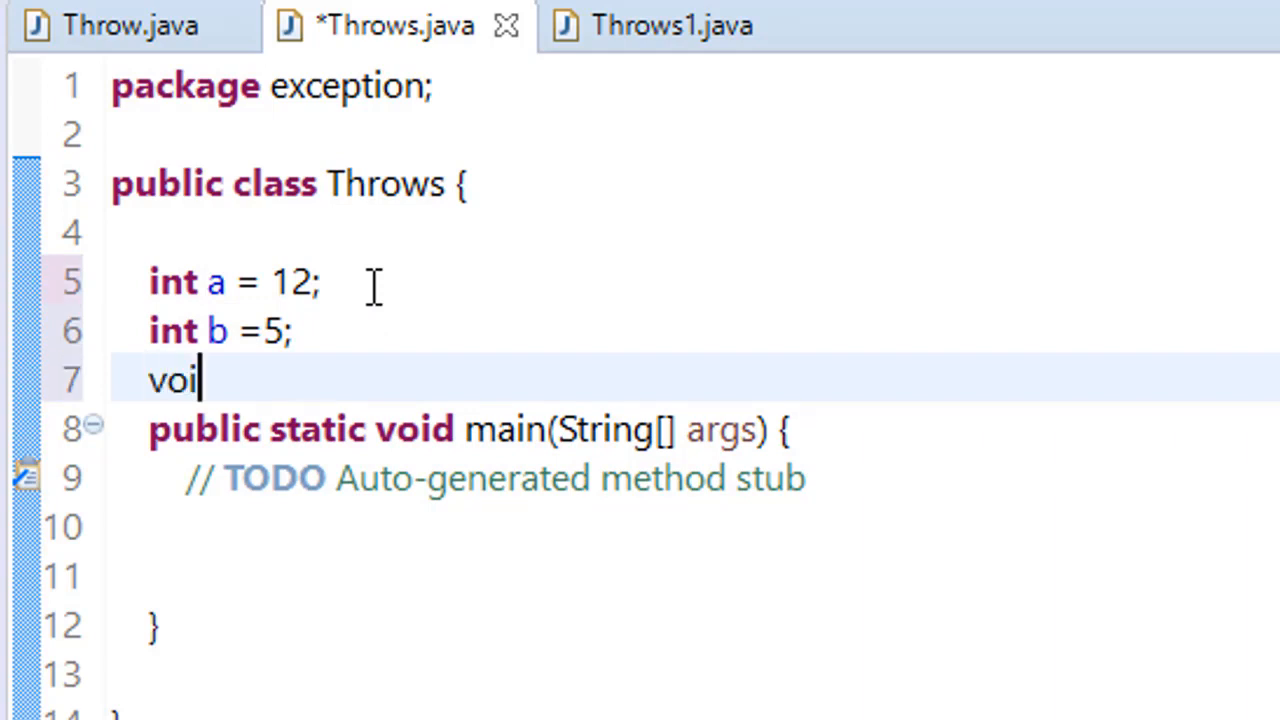
text(d)
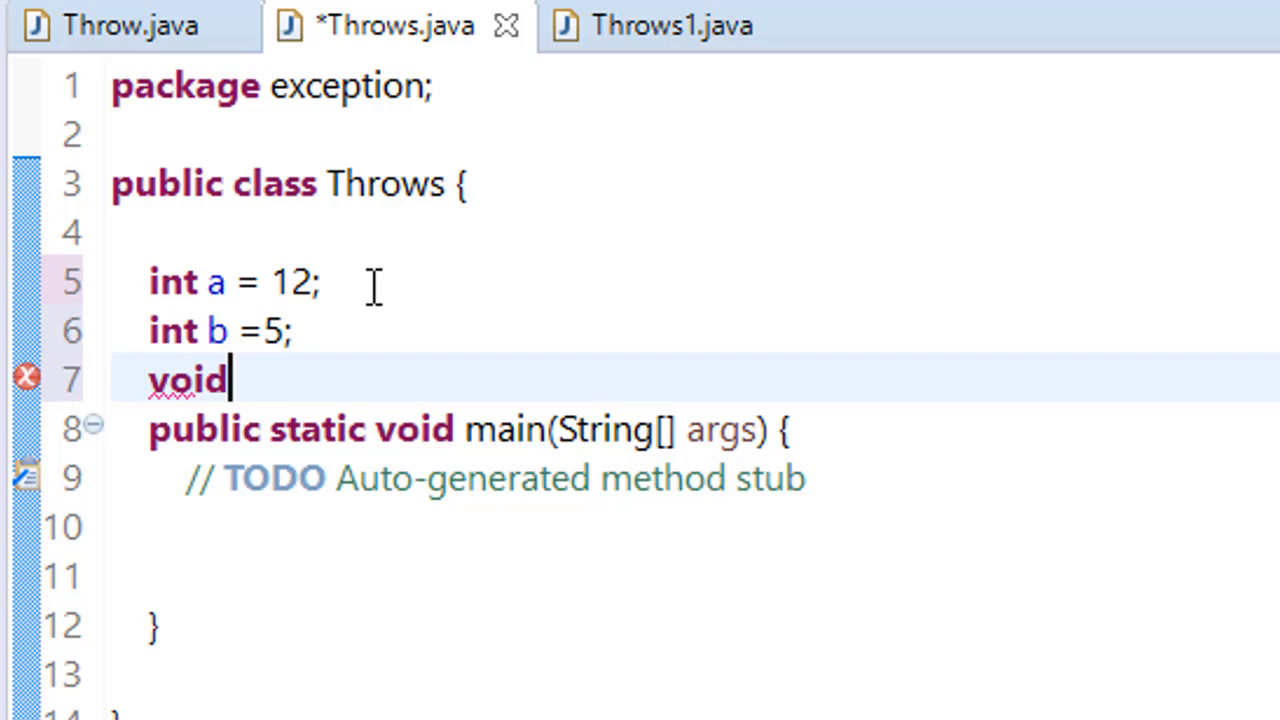
text(di)
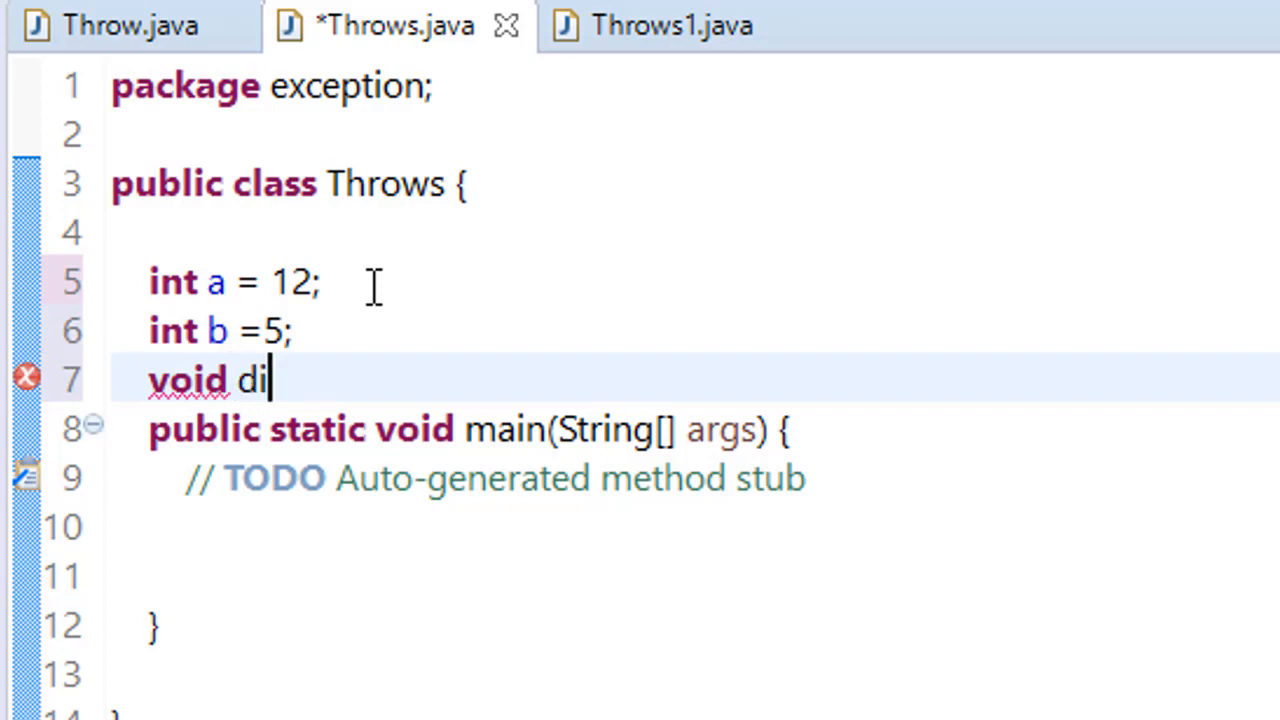
text(vide()
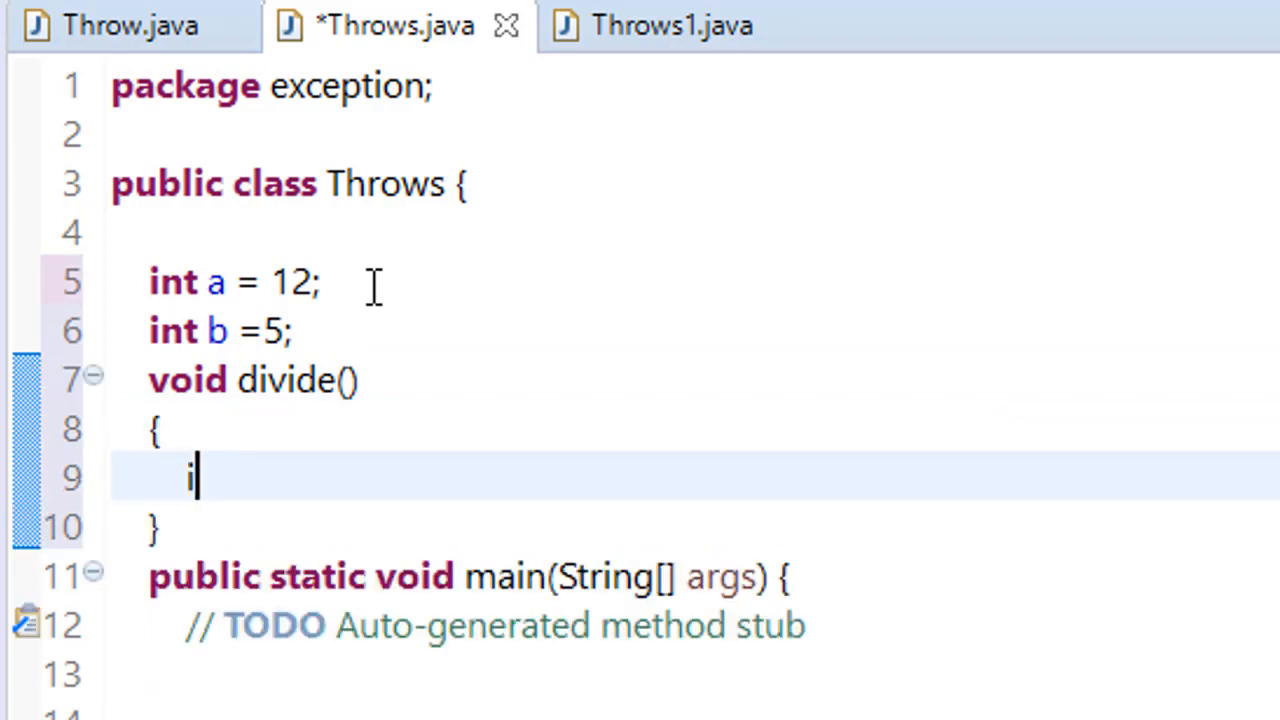
text(nt res)
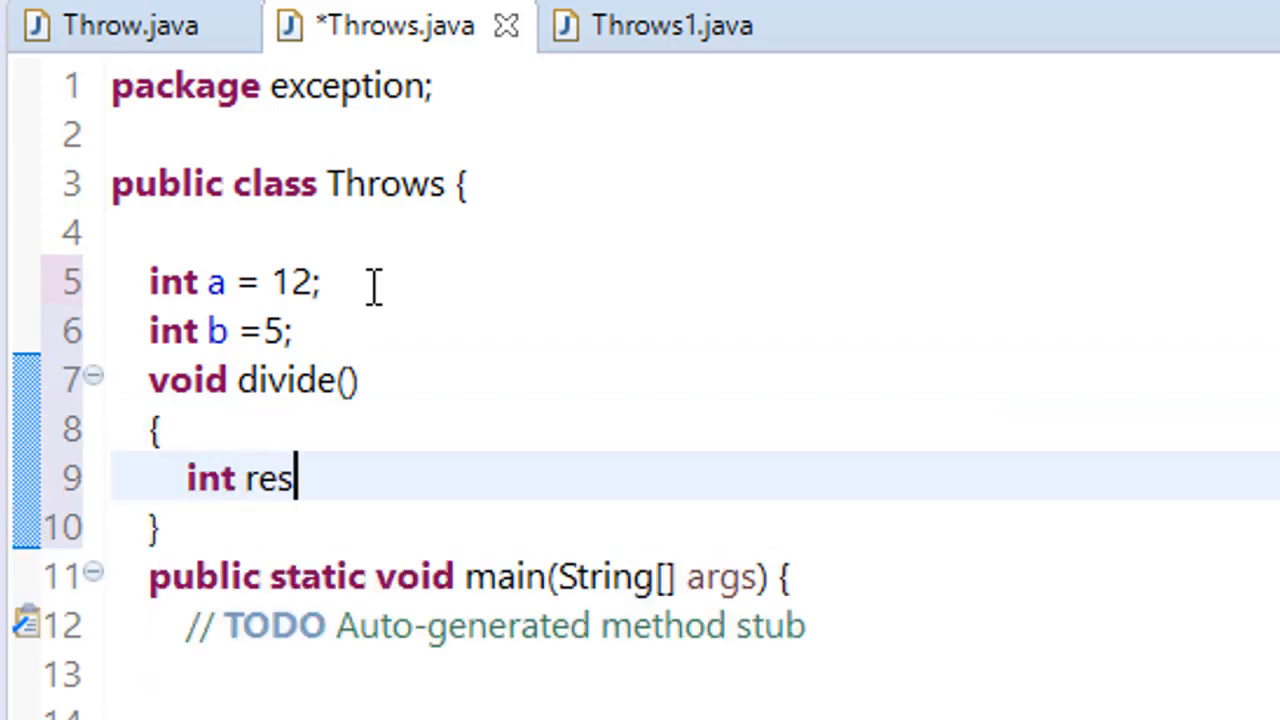
text(=)
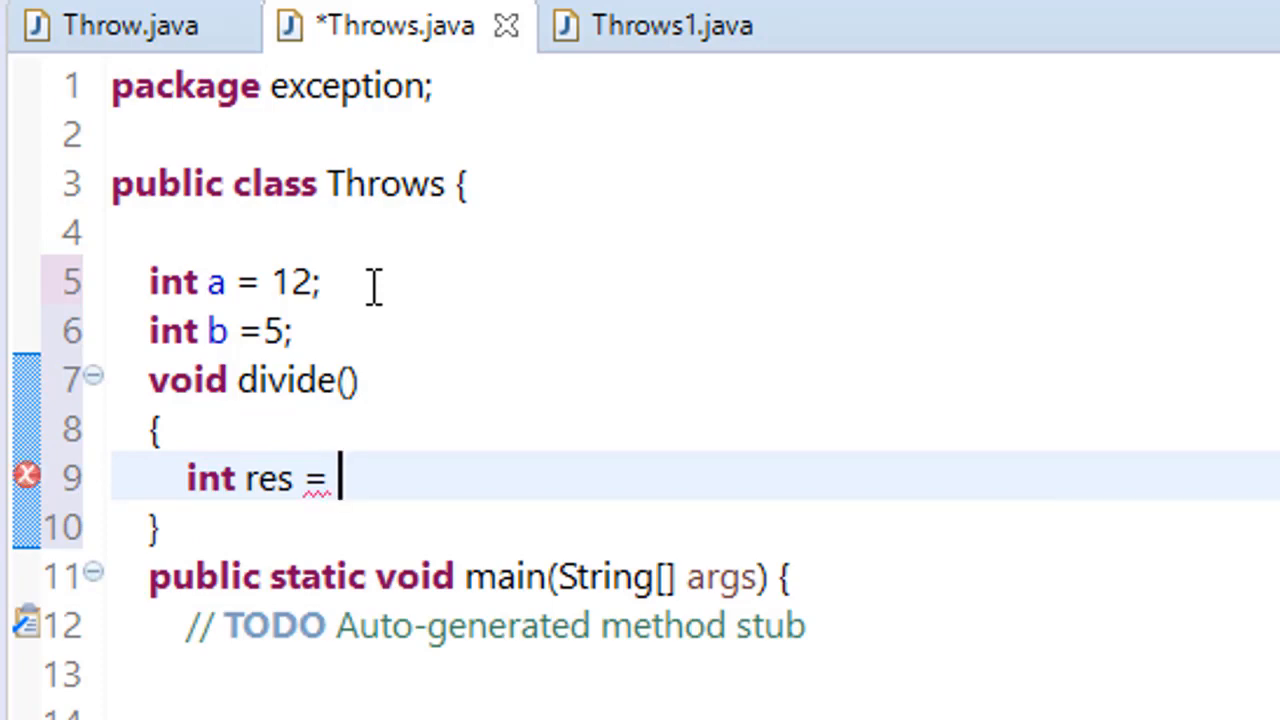
text(a/b;)
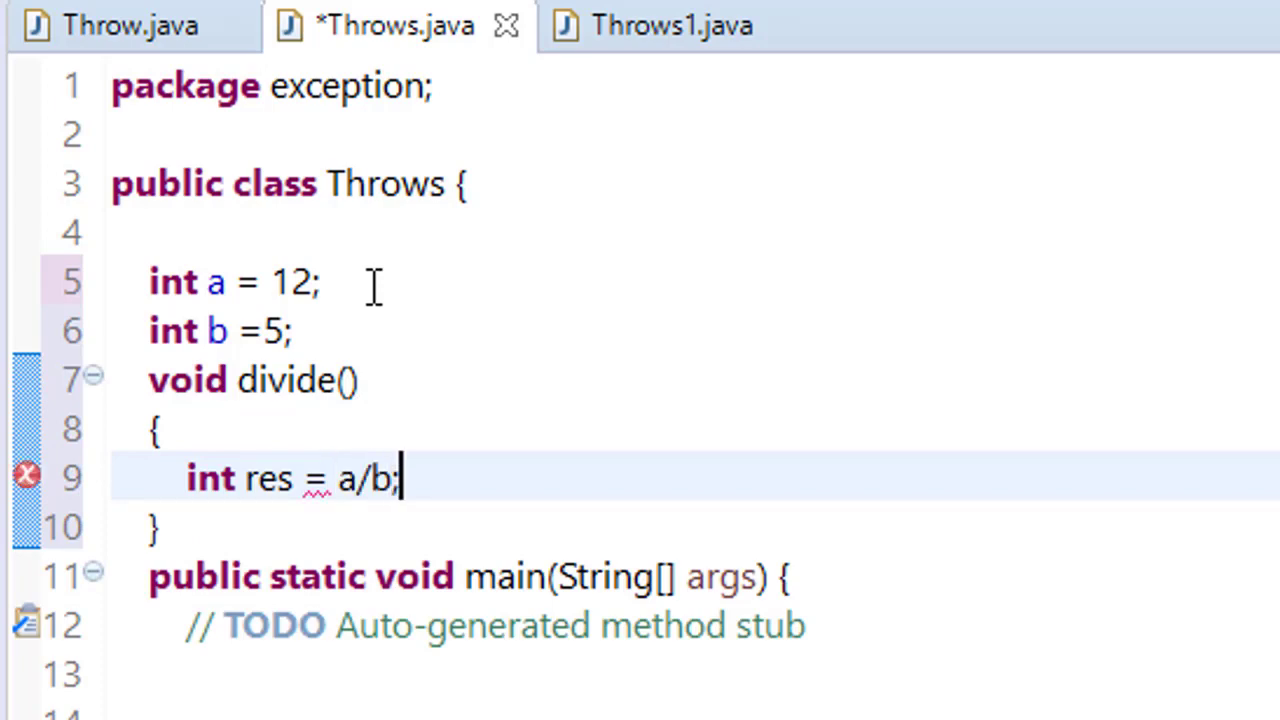
key(ctrl+s)
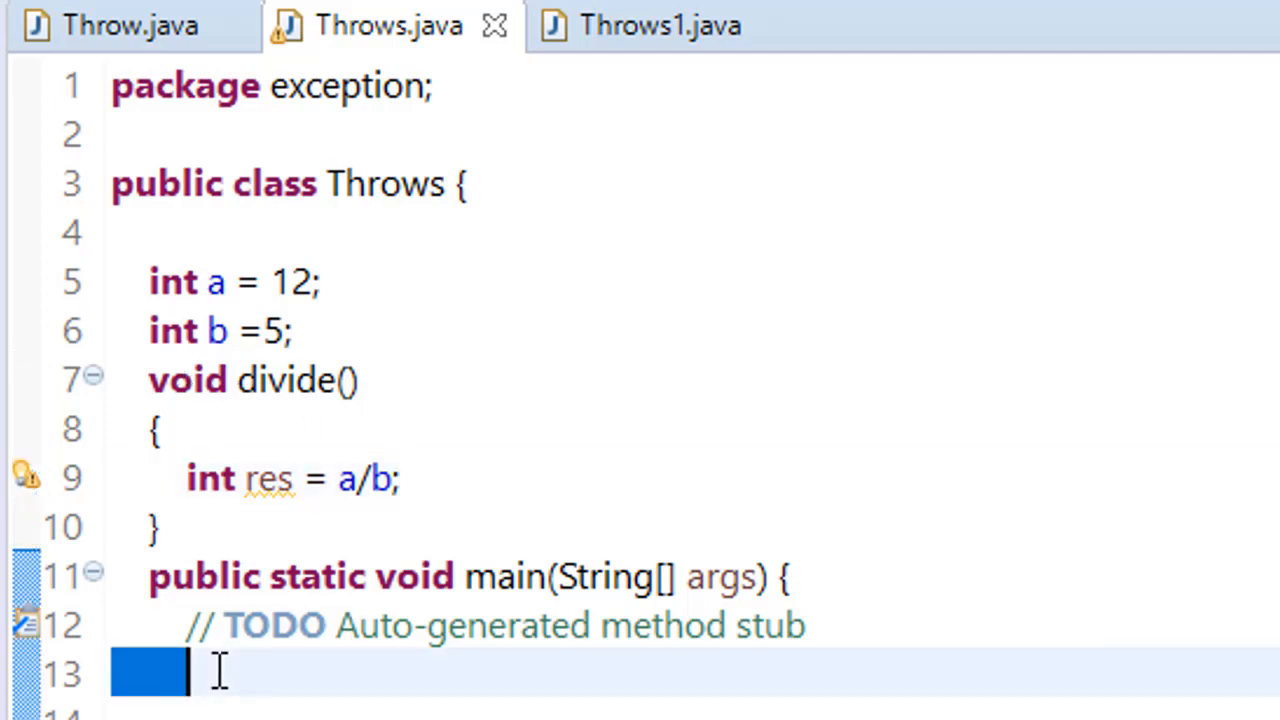
In main create Throws t = new Throws() and call t.divide(), then add printing of res in divide()
text(Throws)
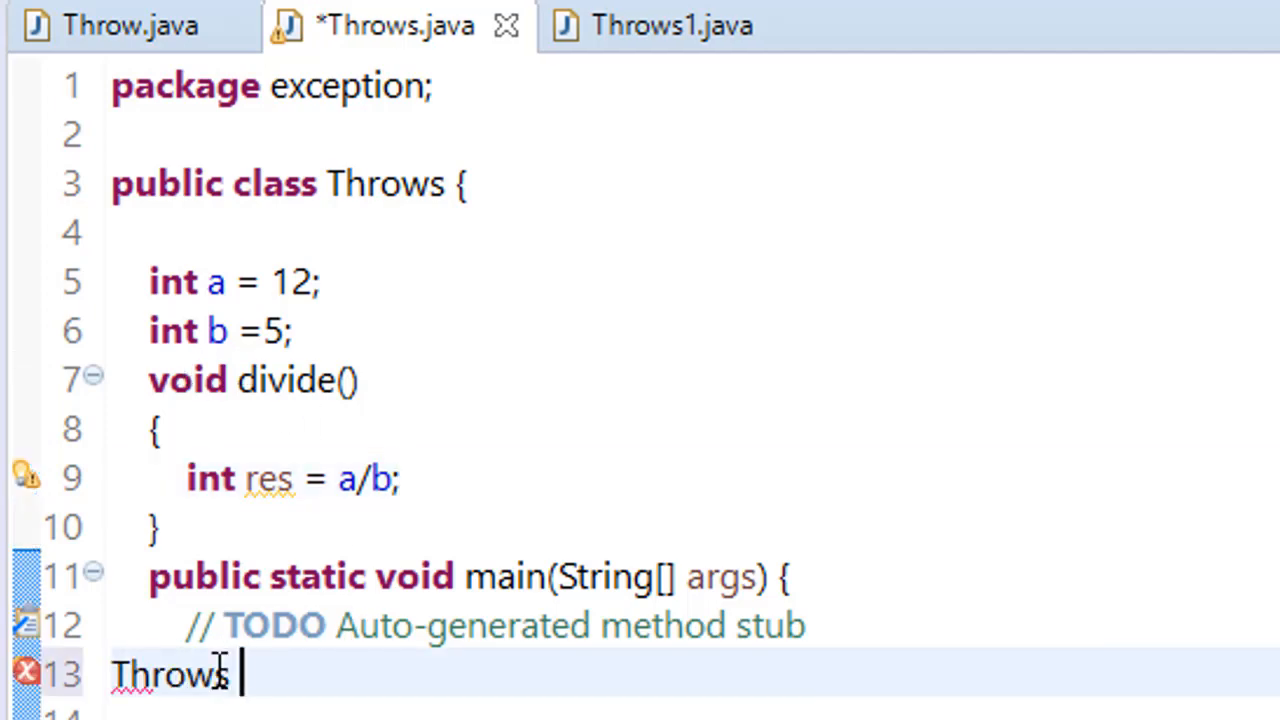
text(t = new)
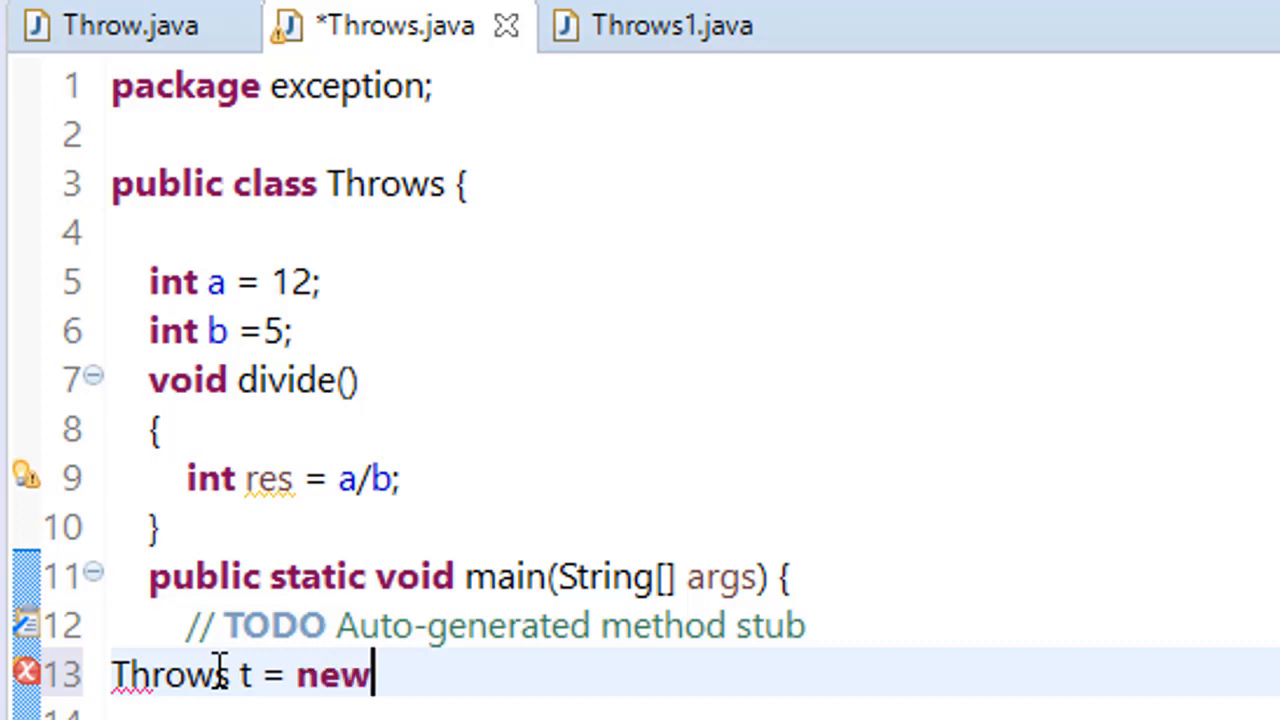
text(Throws();)
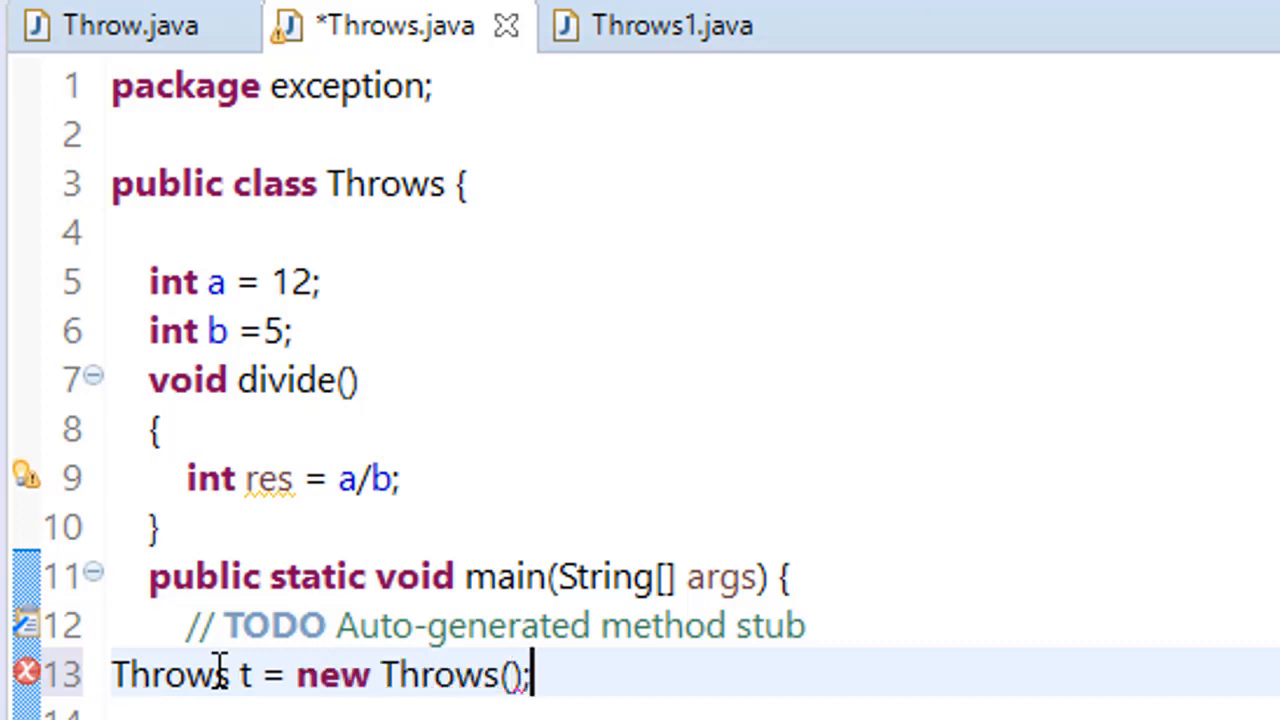
text(t.divide();)
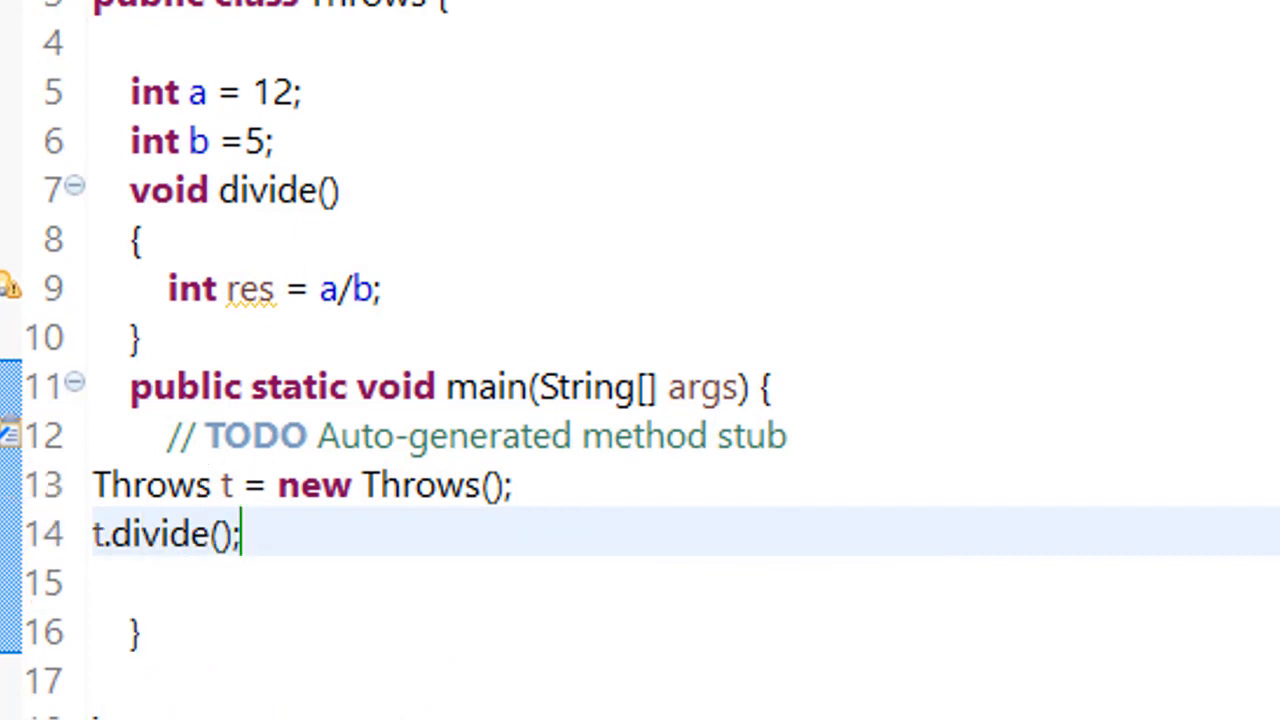
click(378, 290)
text(System.out.println(res);)
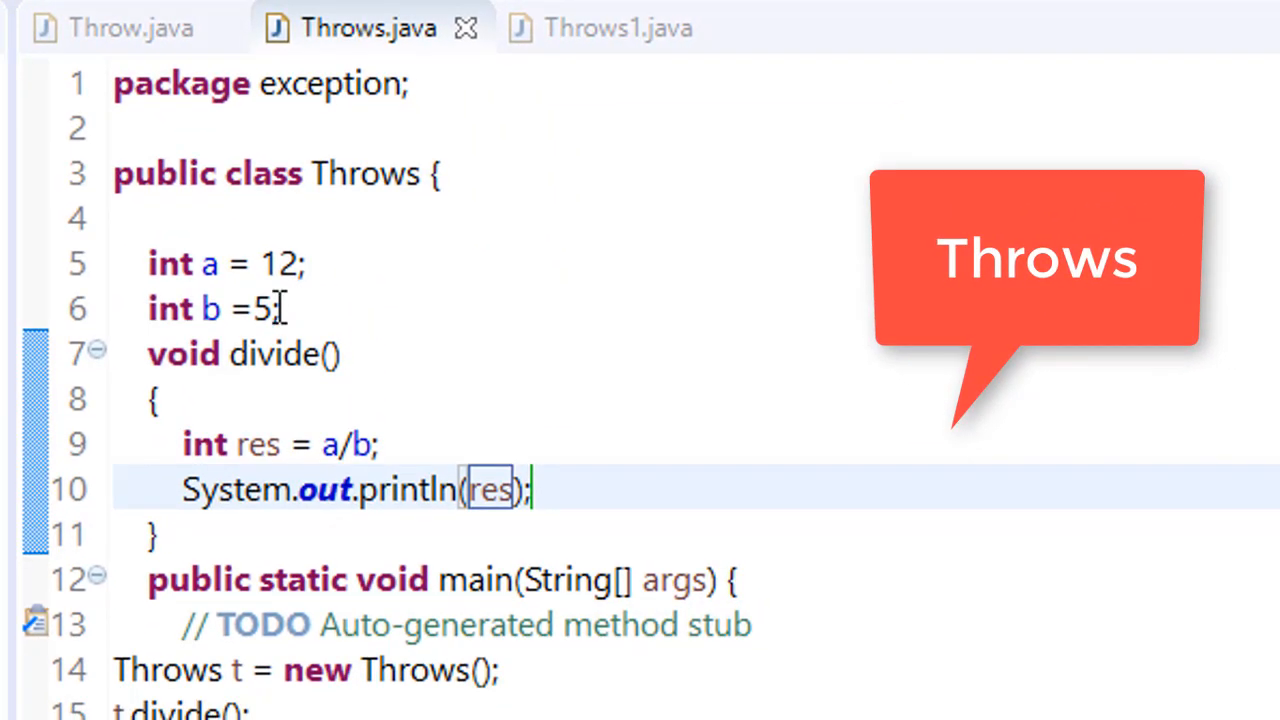
Change field b to 0 so a/b becomes a division by zero
text(0)
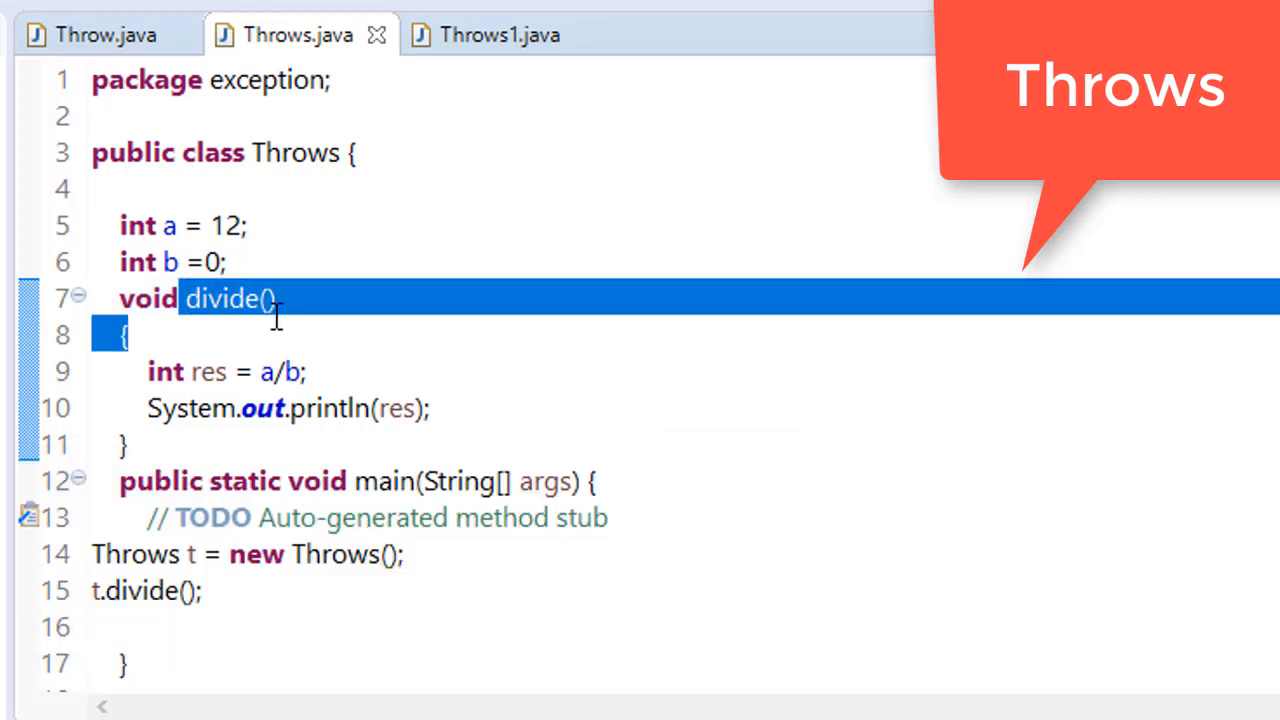
mouse_move(228, 456)
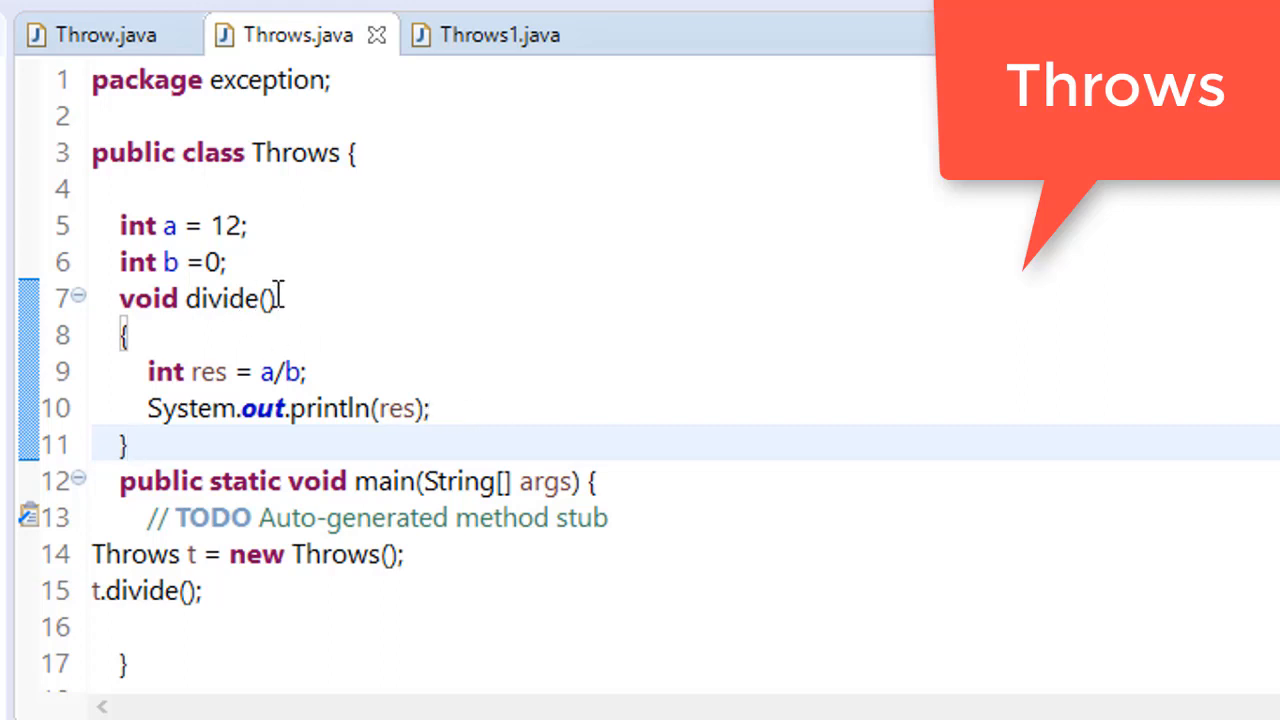
In divide() add if(b==0) throwing a new ArithmeticException
click(308, 370)
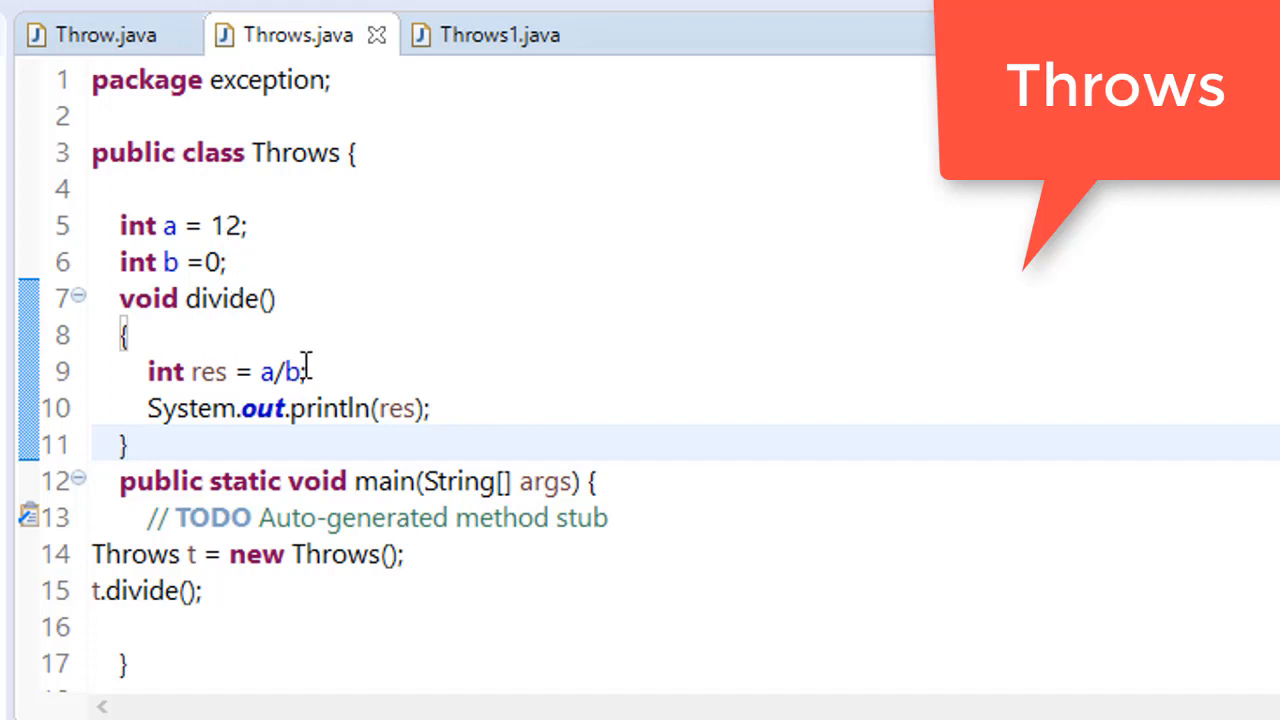
click(168, 334)
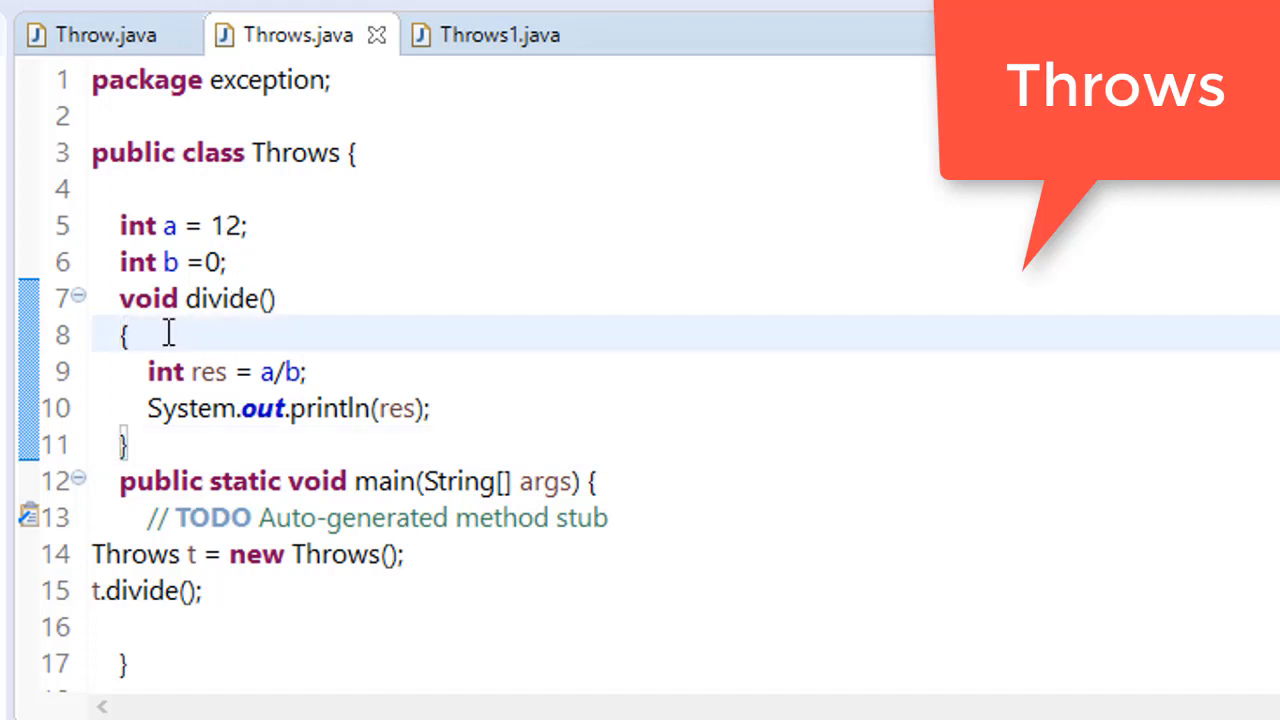
text(if)
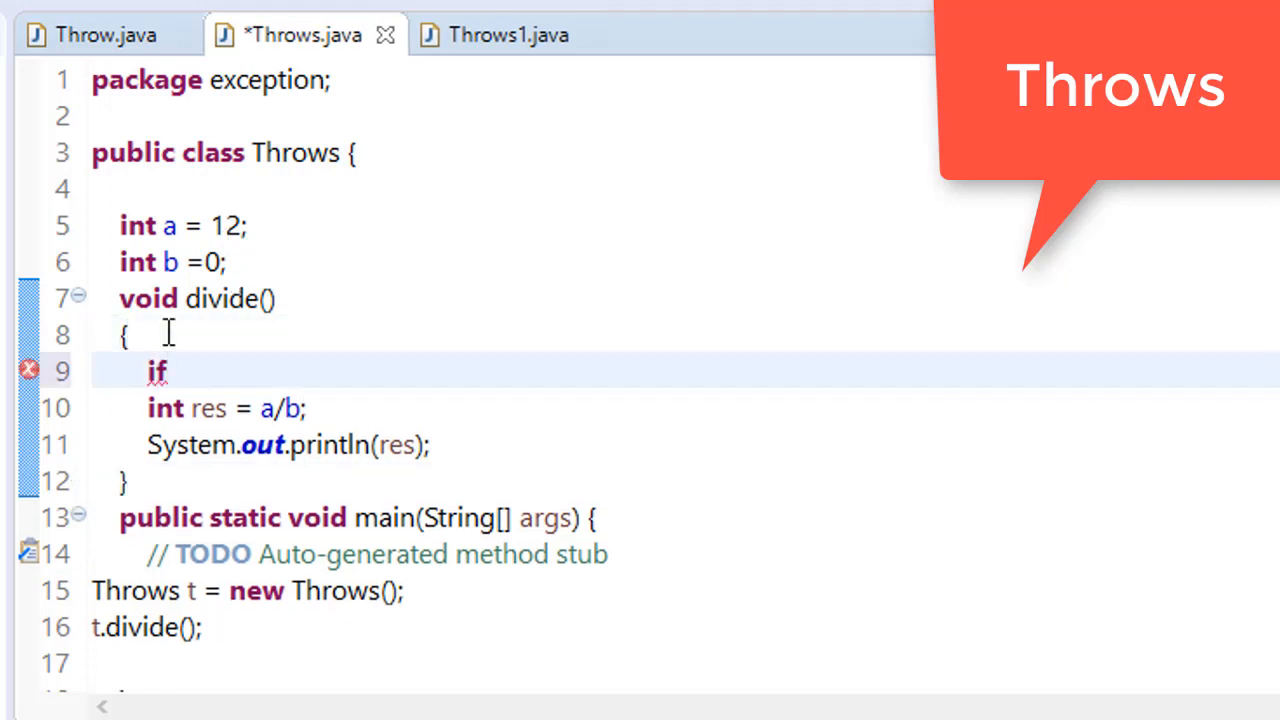
text((b=))
text({)
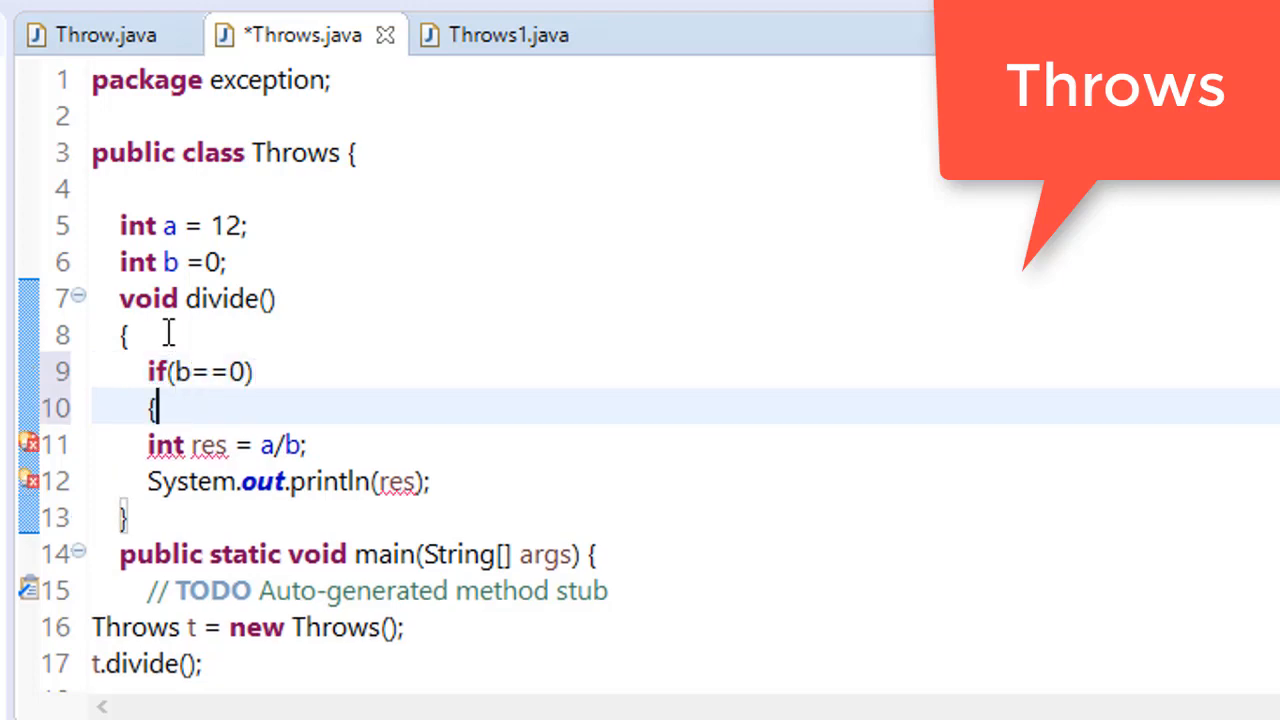
text(throw ArithmeticException)
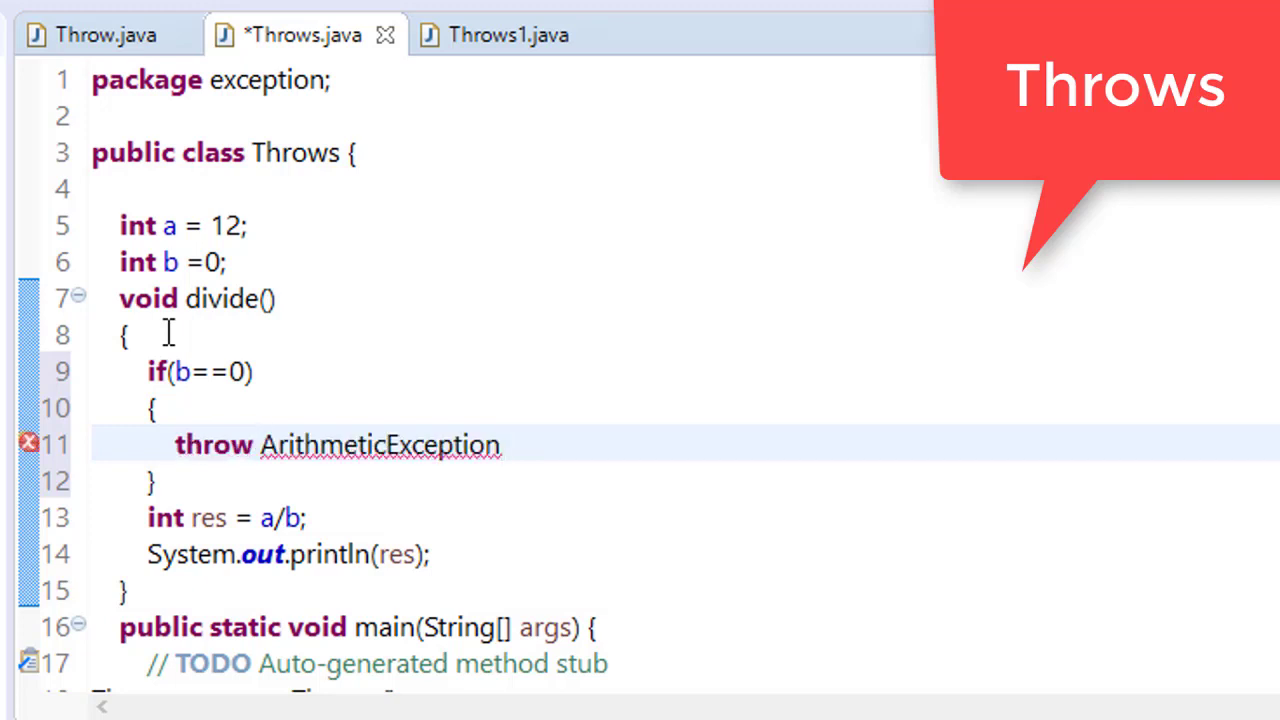
text(();)
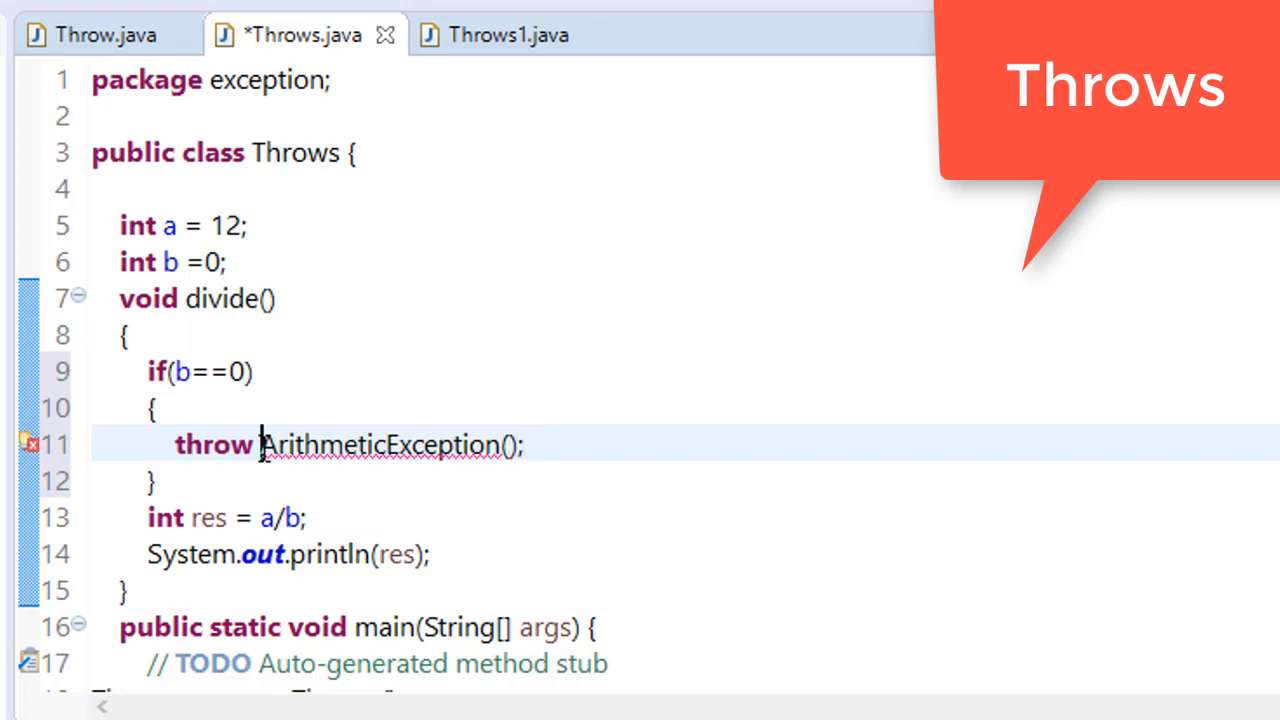
text(new)
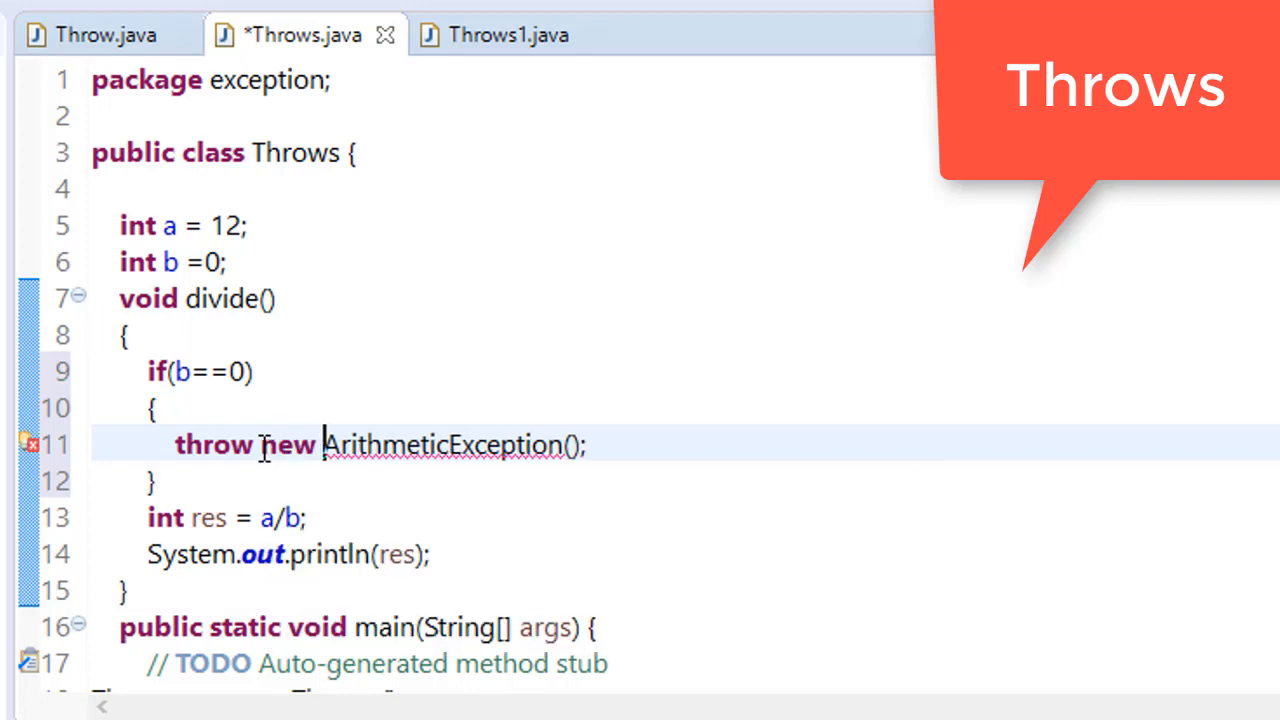
Wrap the division and print in an else block and save the file
text(e)
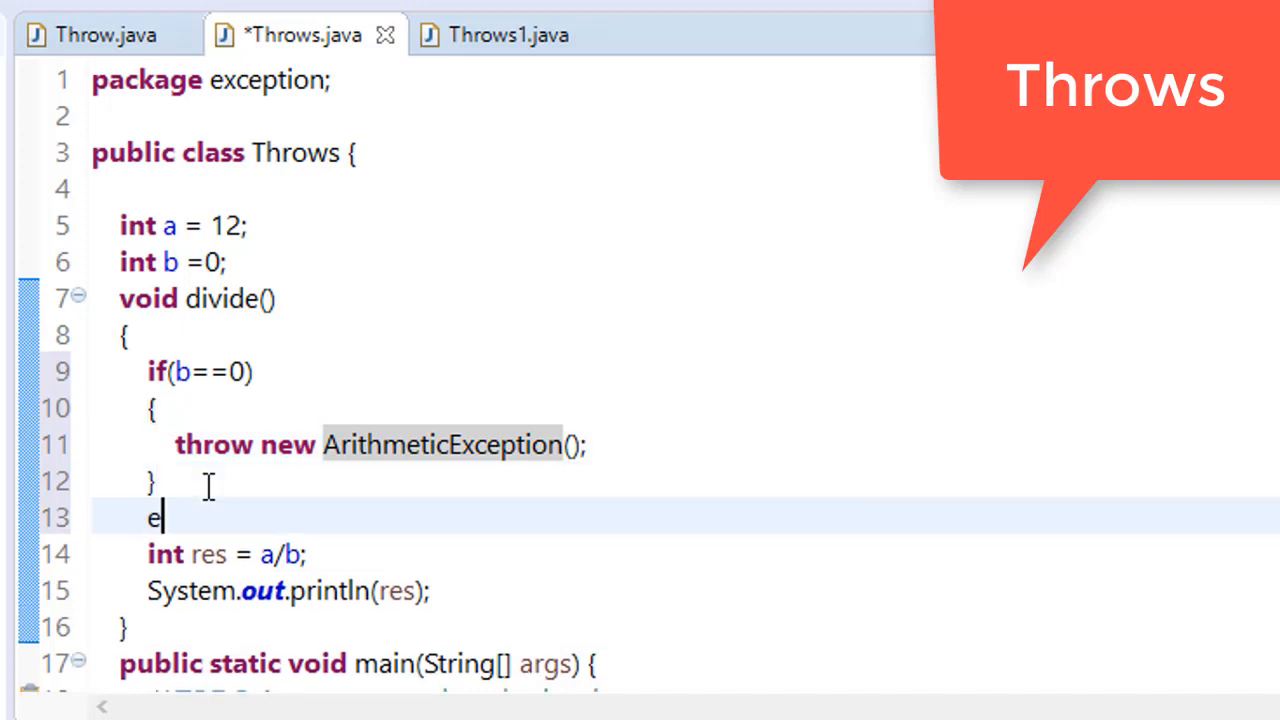
text(lse{)
text(})
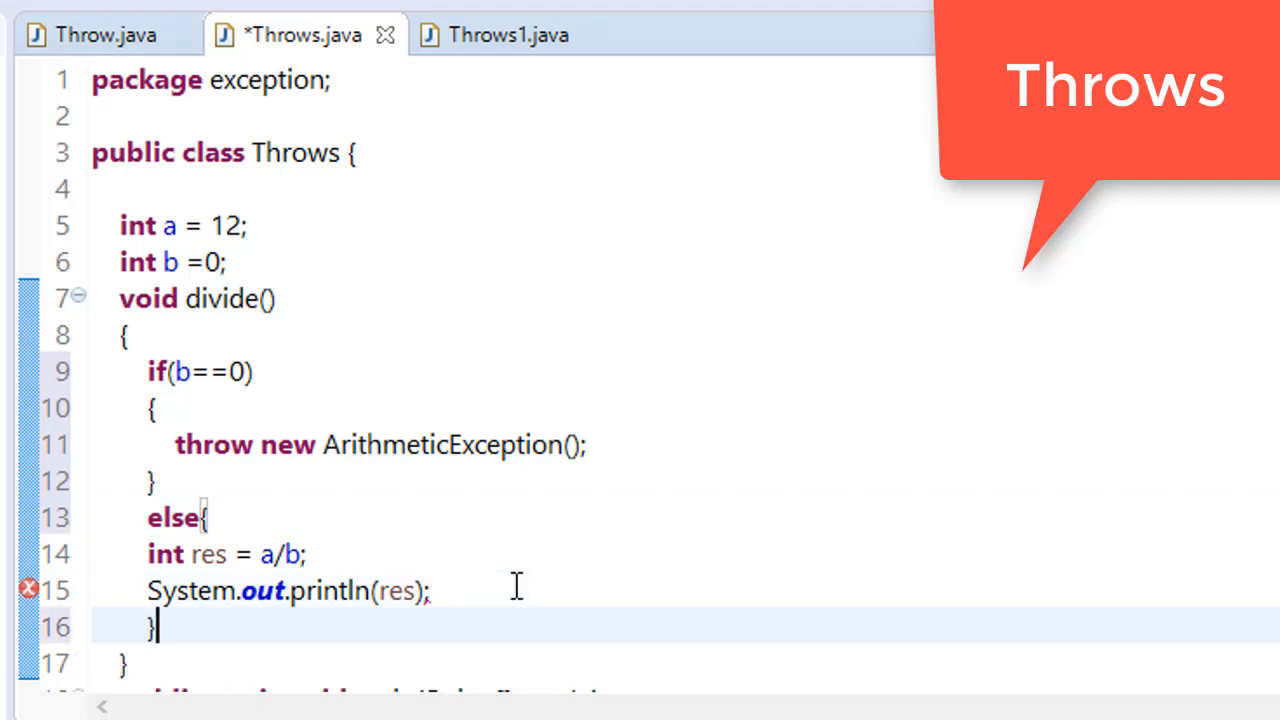
key(Ctrl+s)
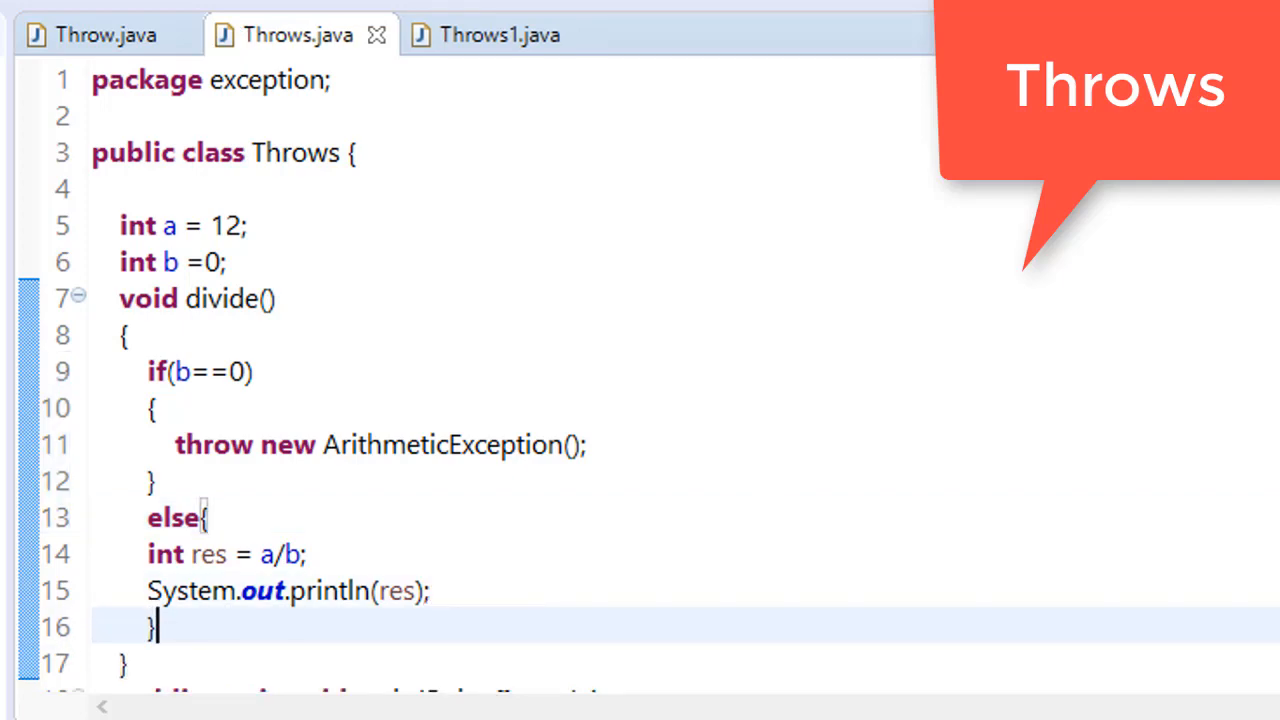
Wrap t.divide() in try/catch(ArithmeticException e) printing e, run and see java.lang.ArithmeticException
scroll(down, 3)
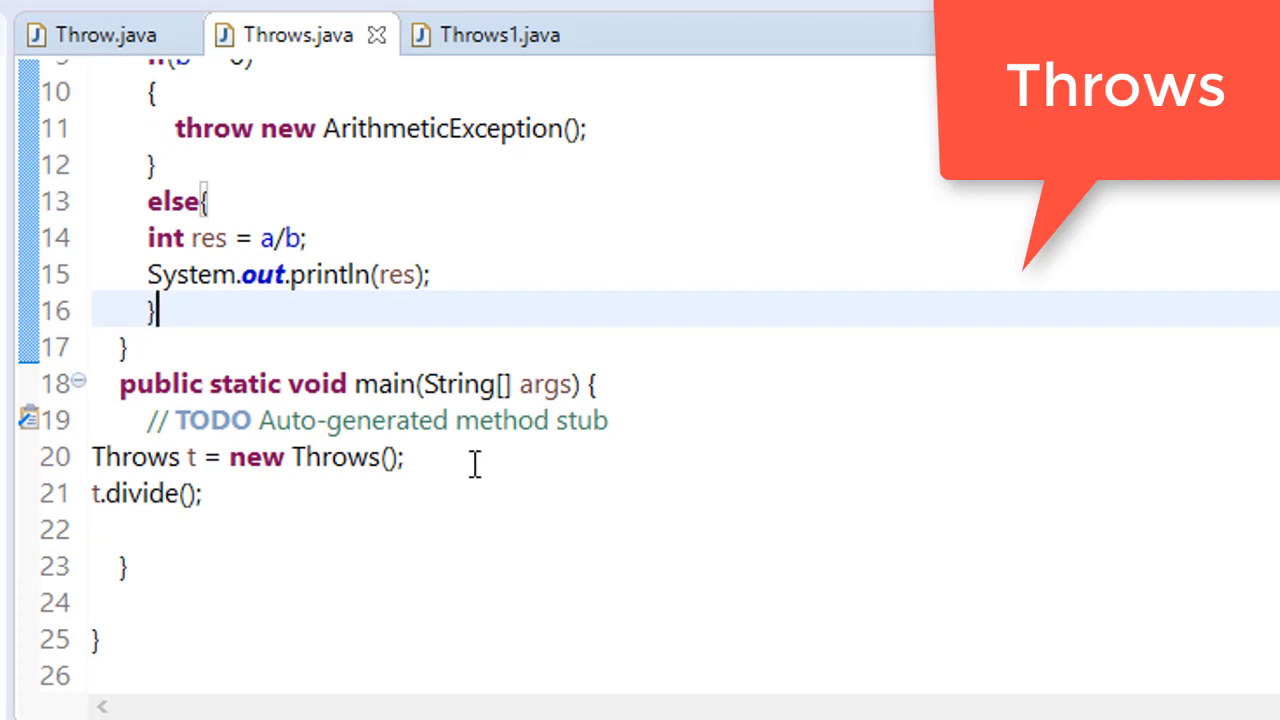
text(try)
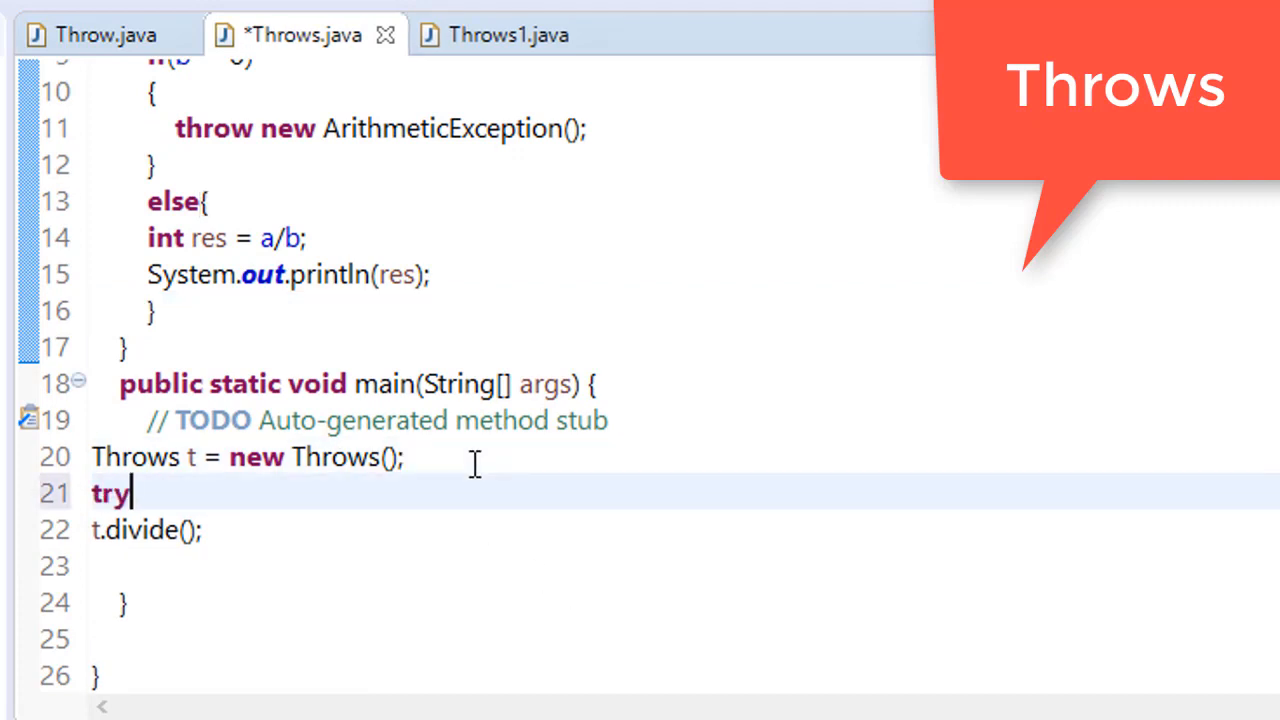
text({)
text(c)
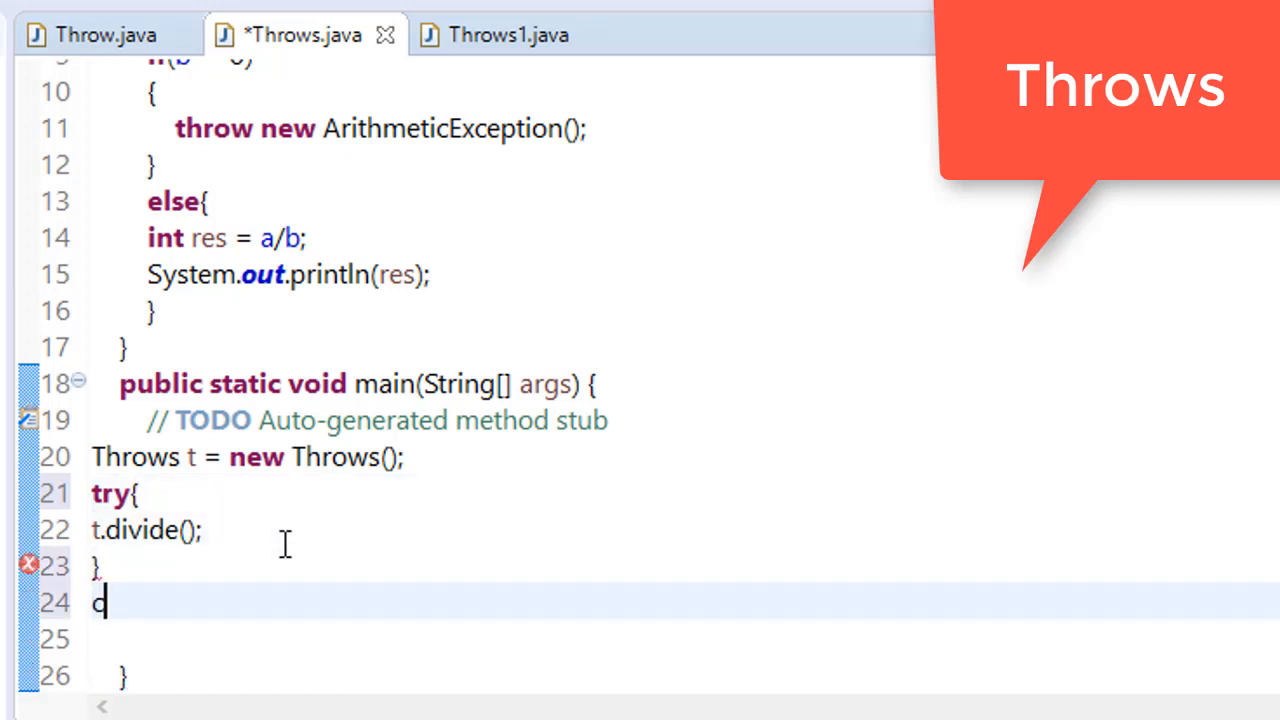
text(atch)
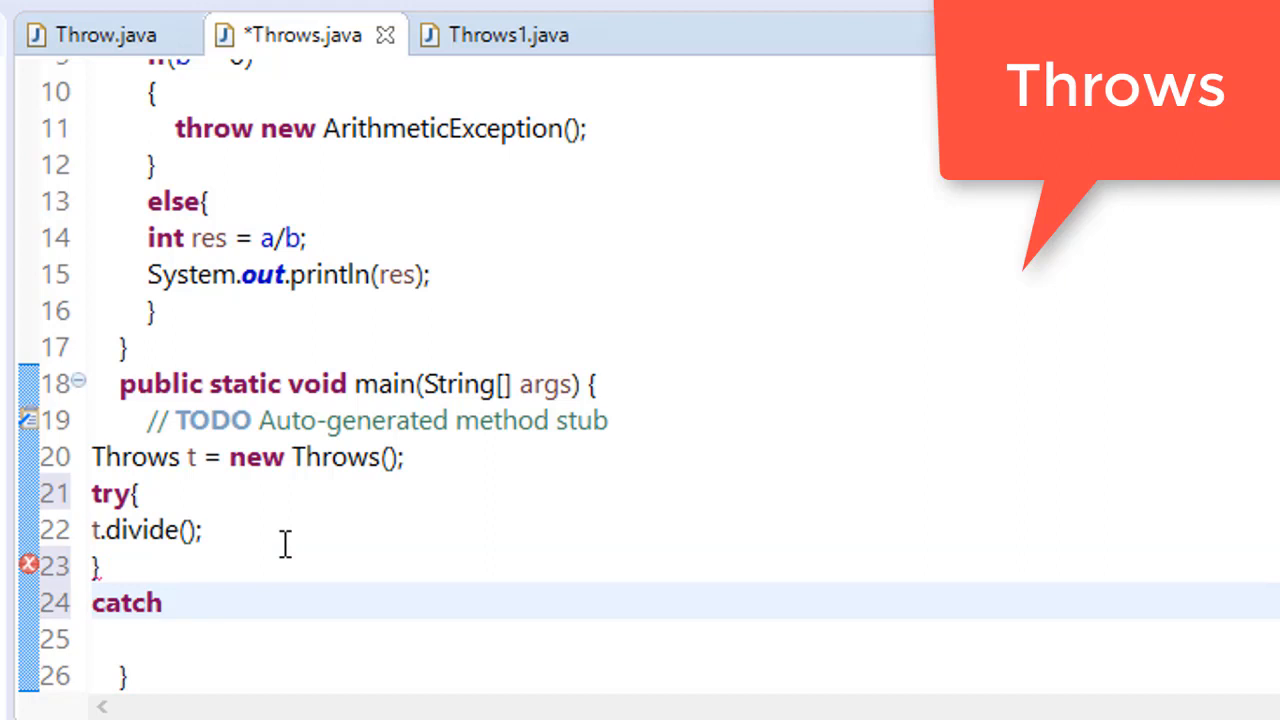
text((ArithmeticException))
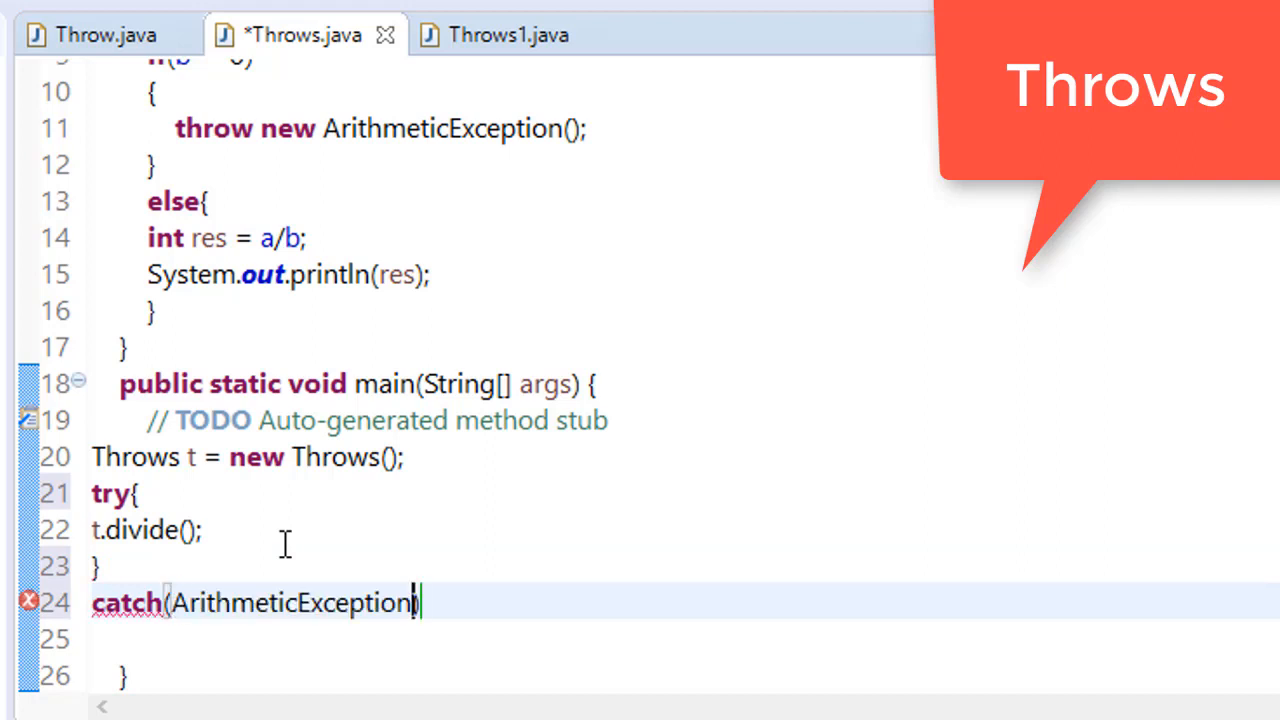
text(e))
text(sy)
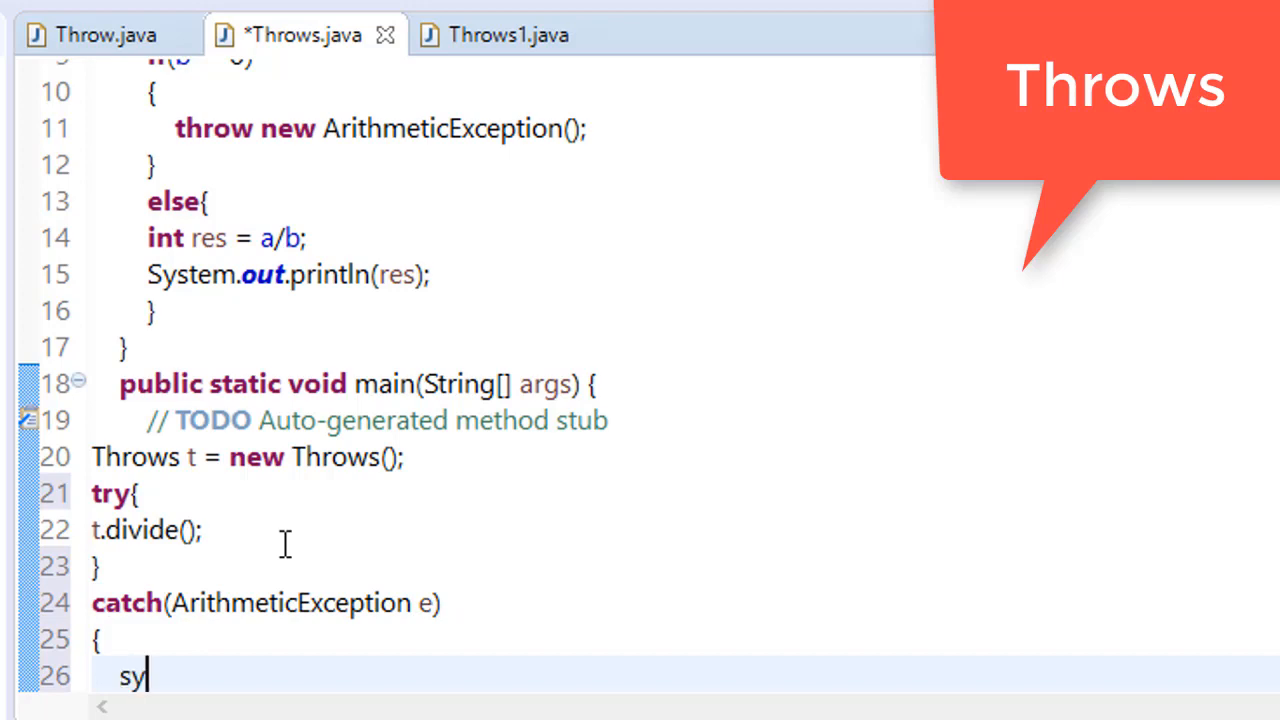
text(so)
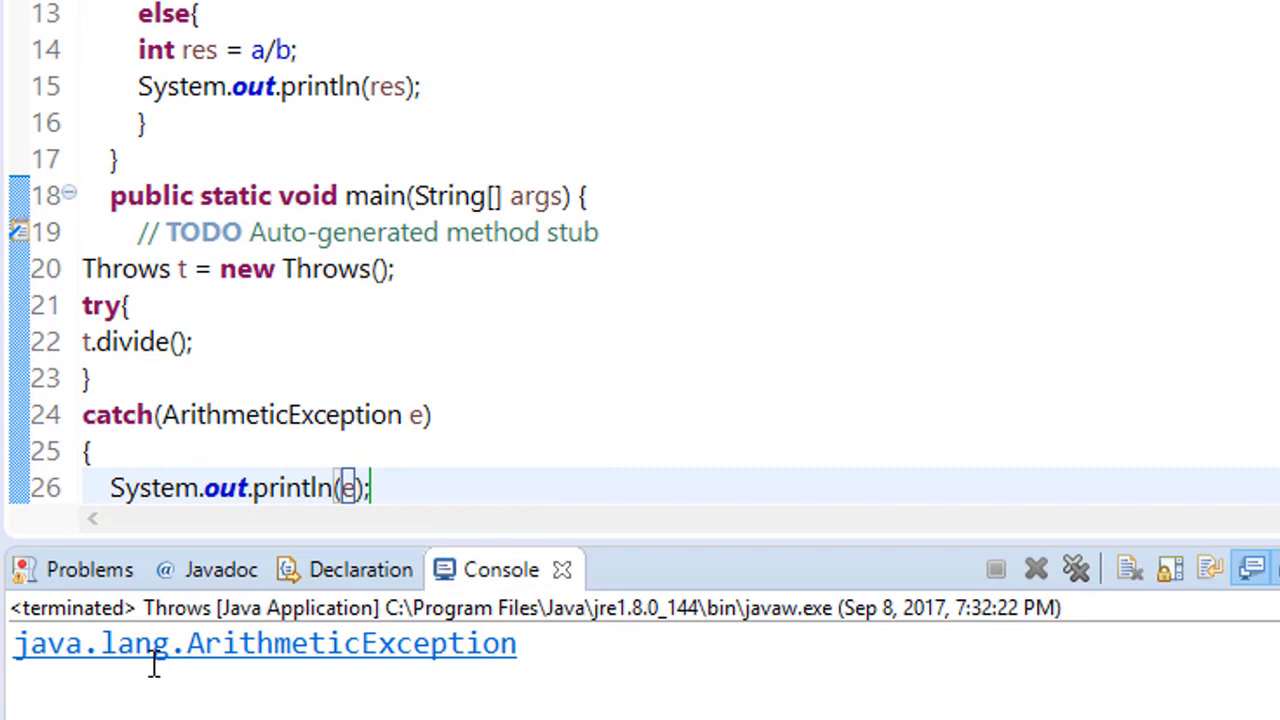
mouse_move(216, 692)
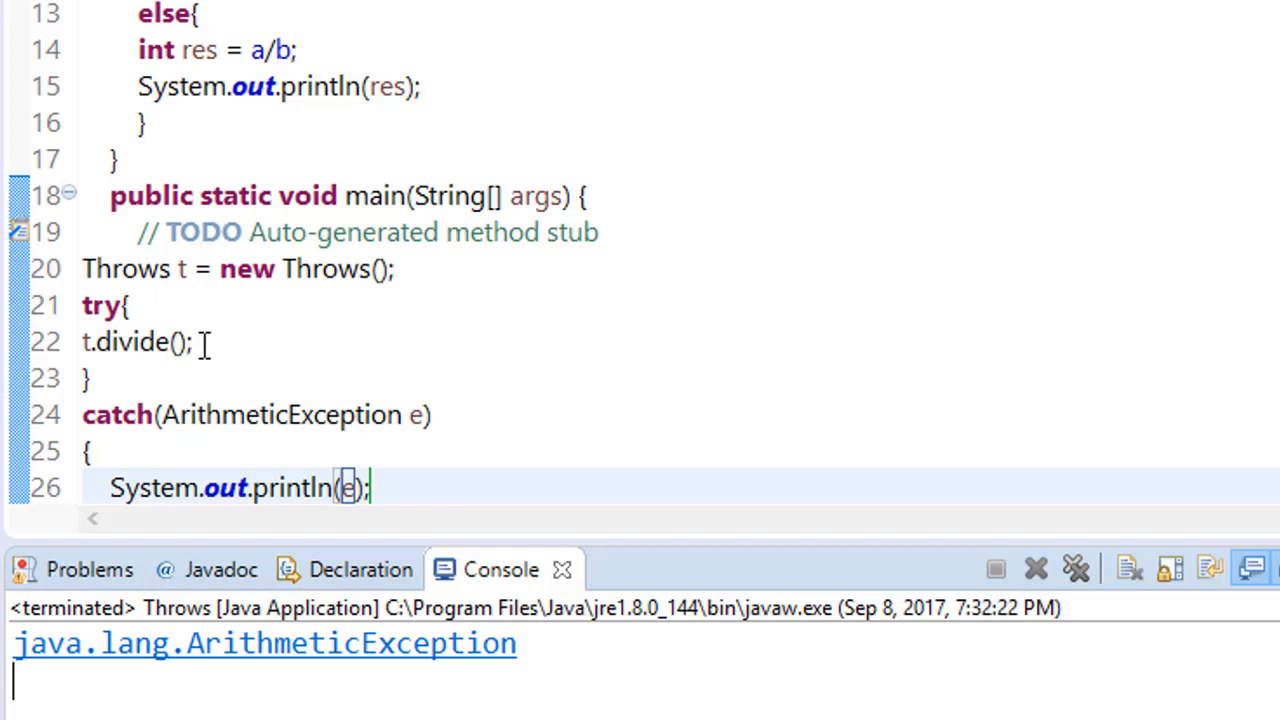
scroll(up, 3)
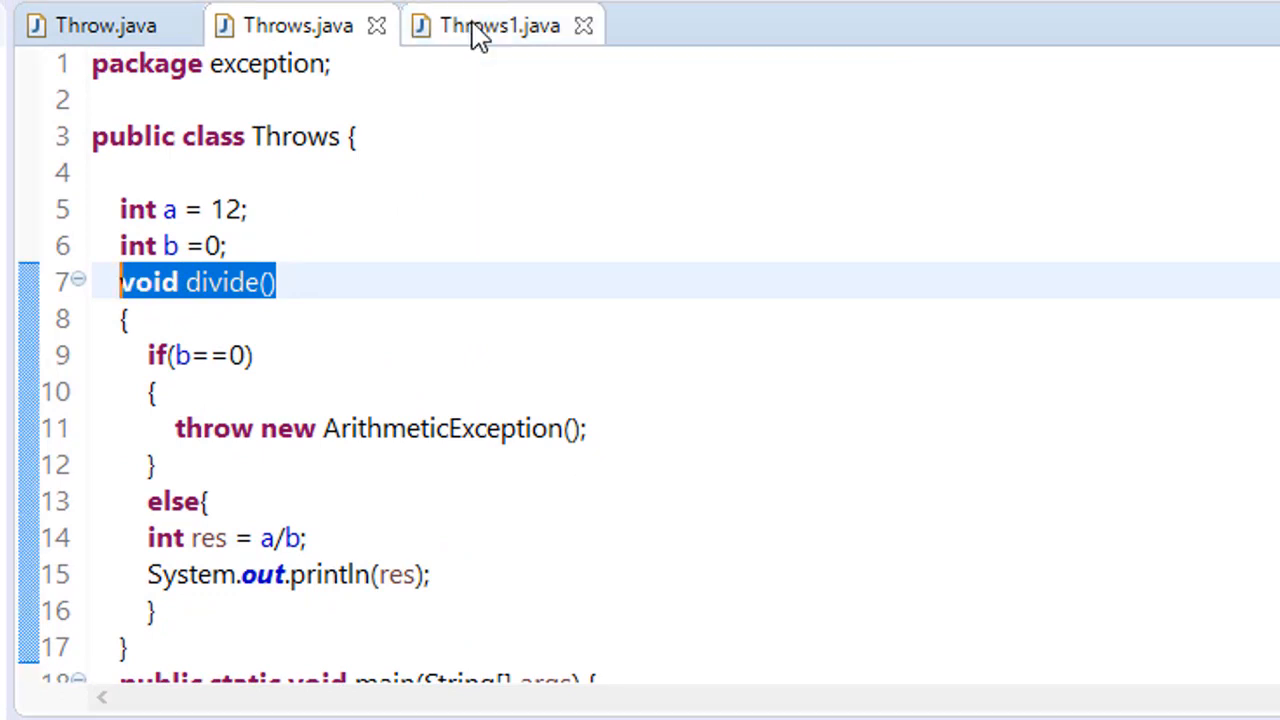
Compare the Throws and Throws1 editor tabs, ending on Throws1 extending Throws
click(504, 24)
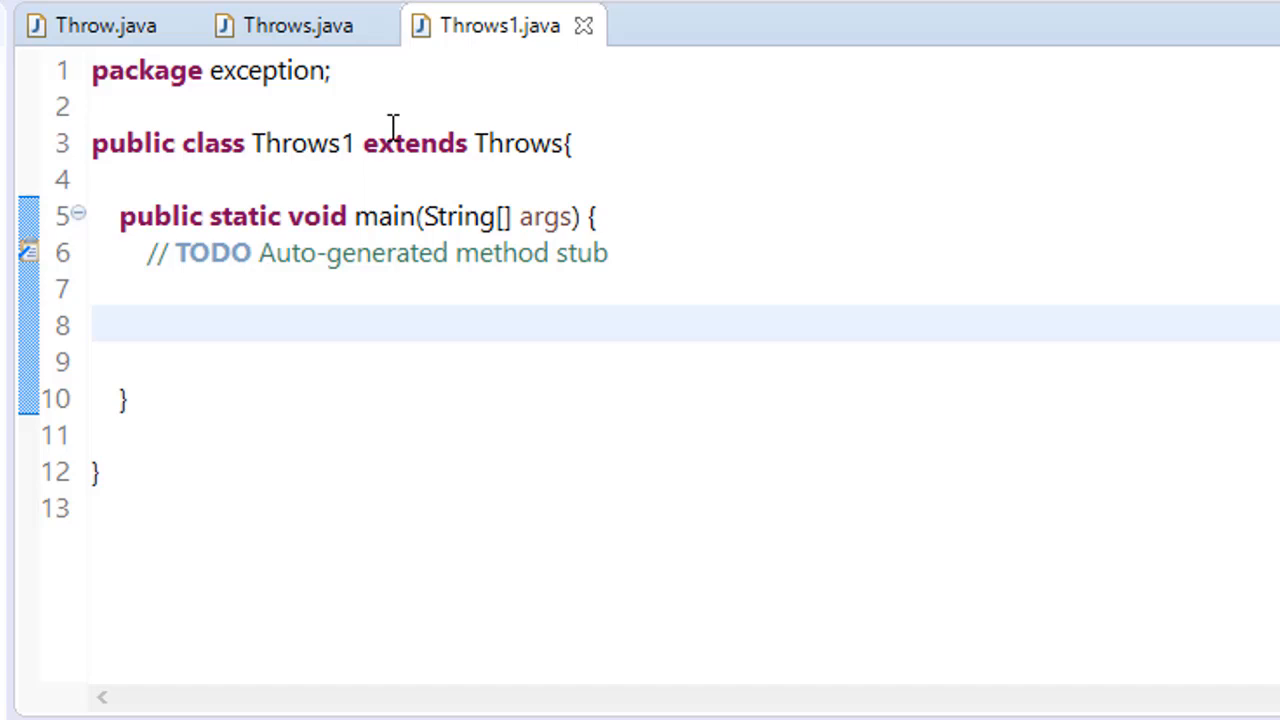
mouse_move(524, 144)
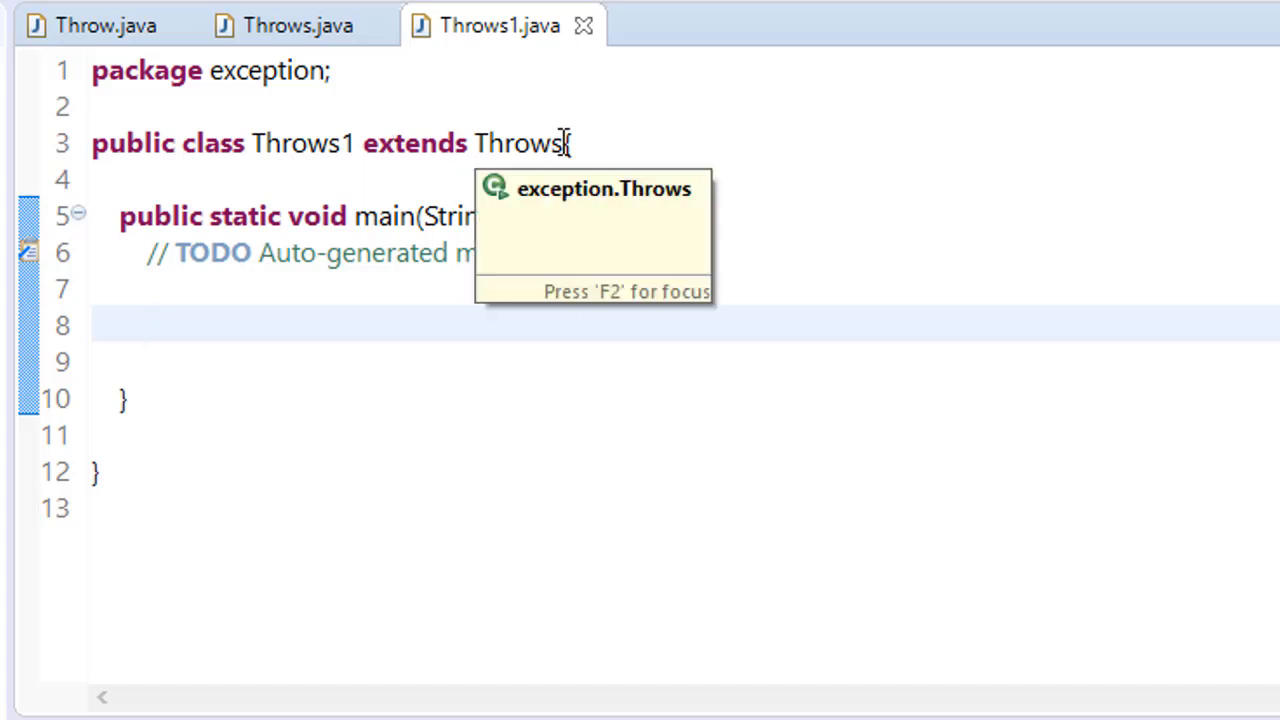
click(296, 24)
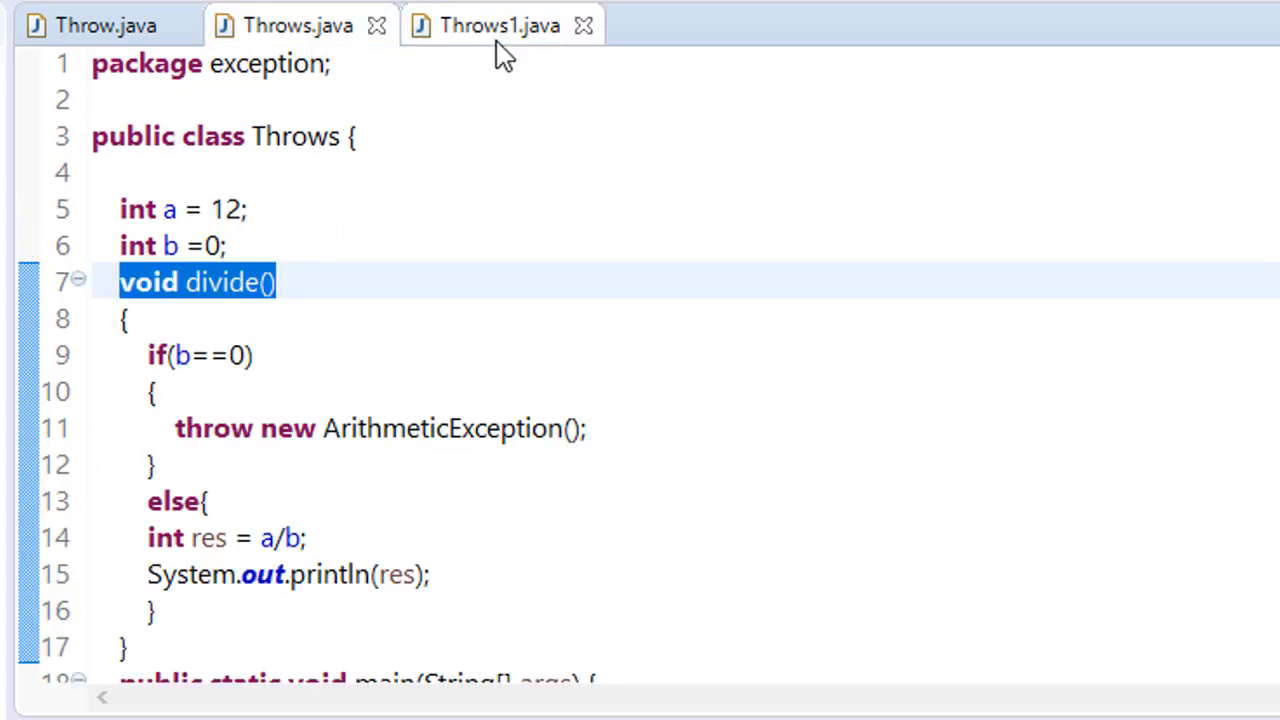
click(494, 24)
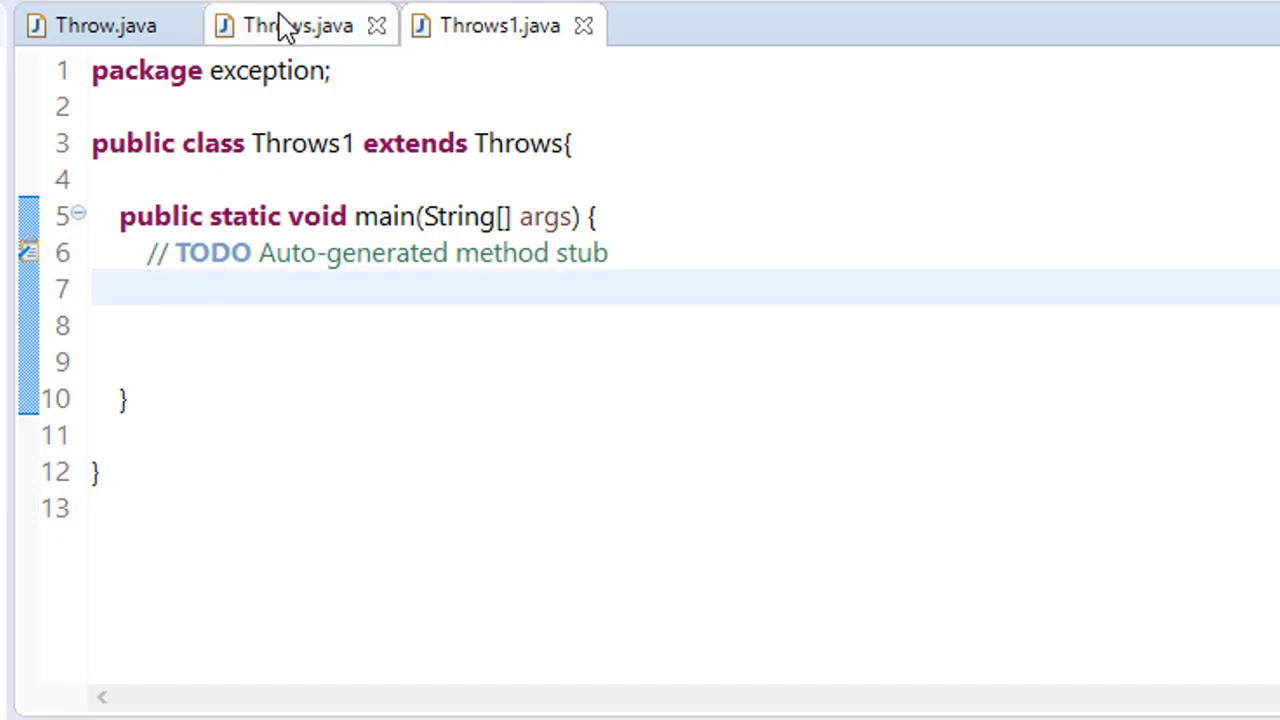
click(290, 24)
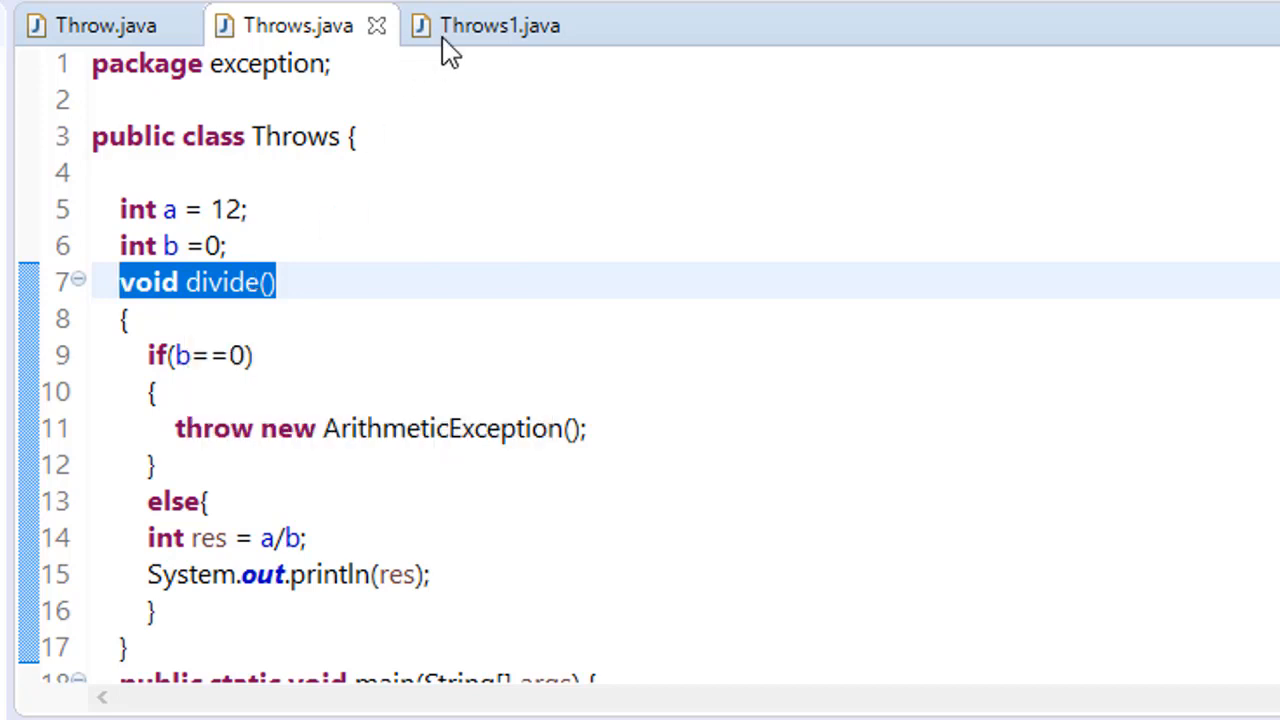
click(494, 24)
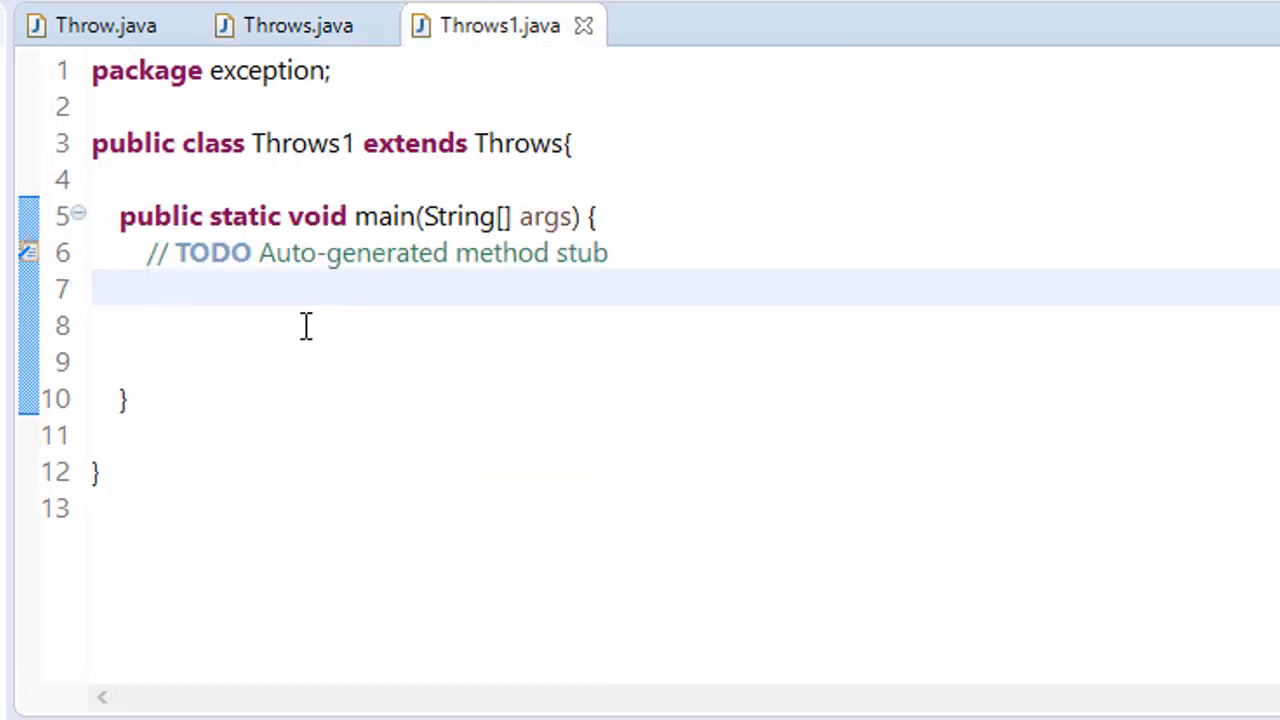
In Throws1's main create Throws t1 = new Throws1() and call t1.divide(), run it, return to Throws.java
text(T)
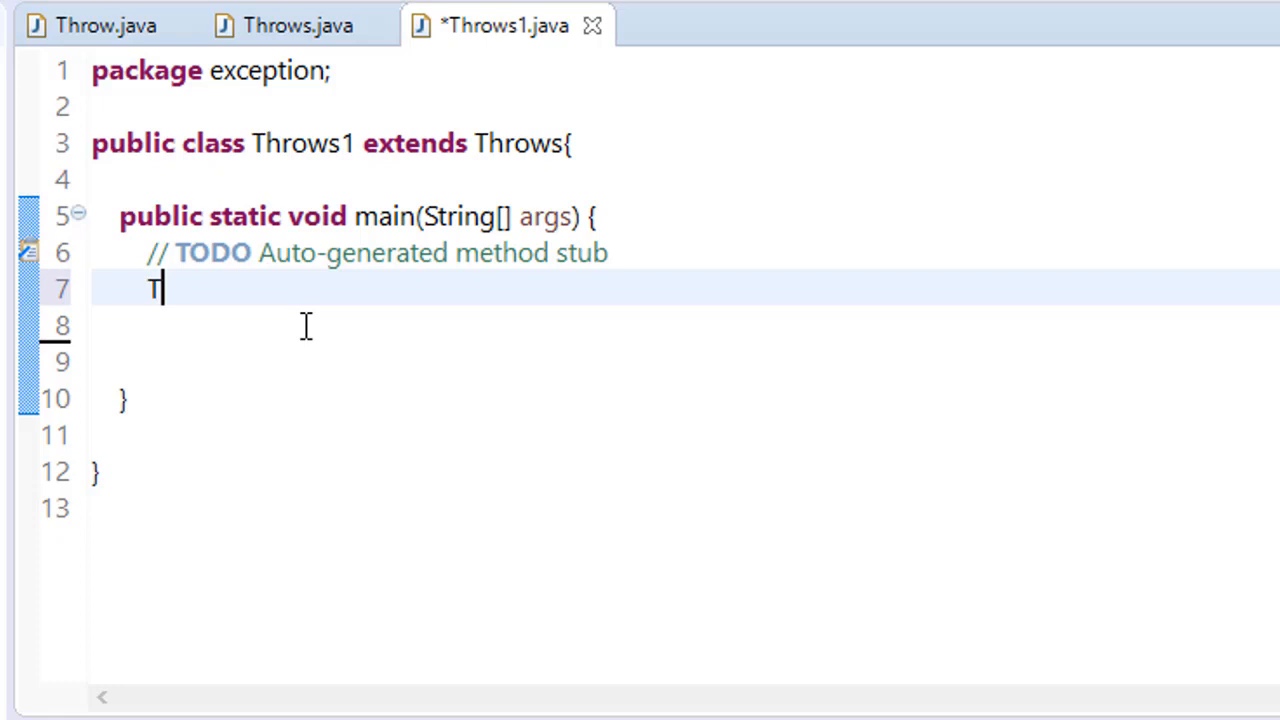
text(hri)
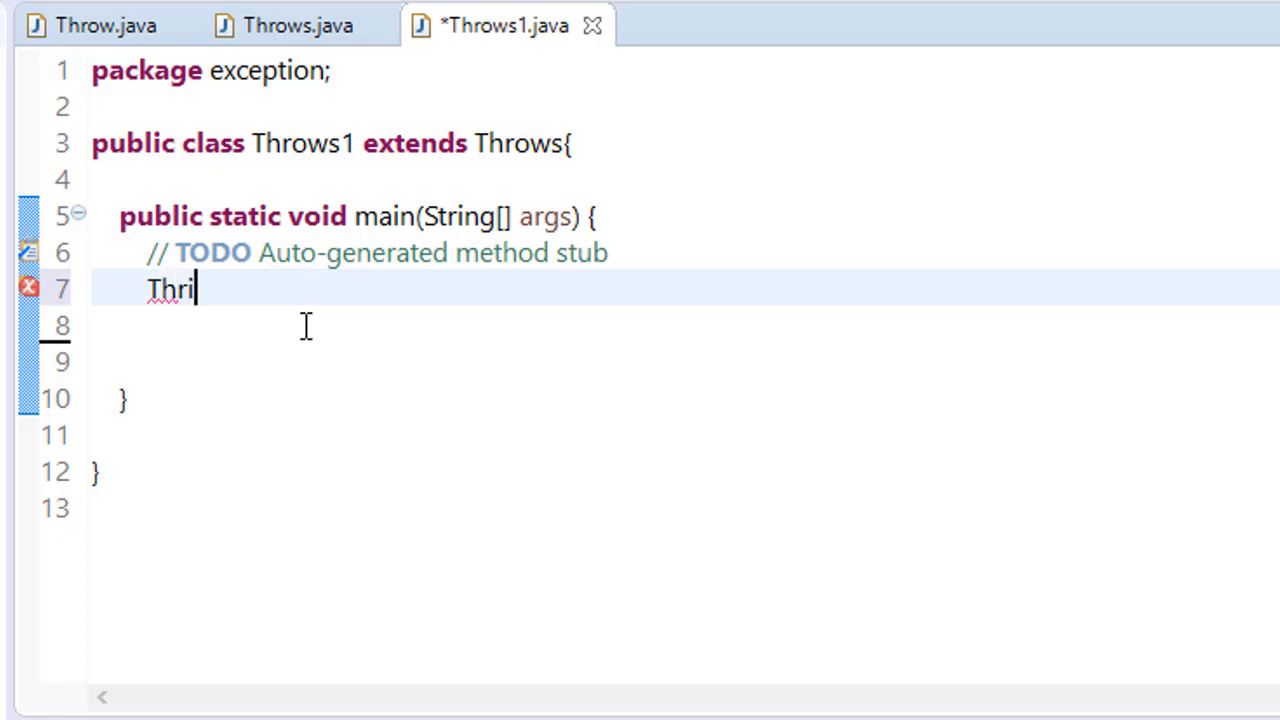
text(ows)
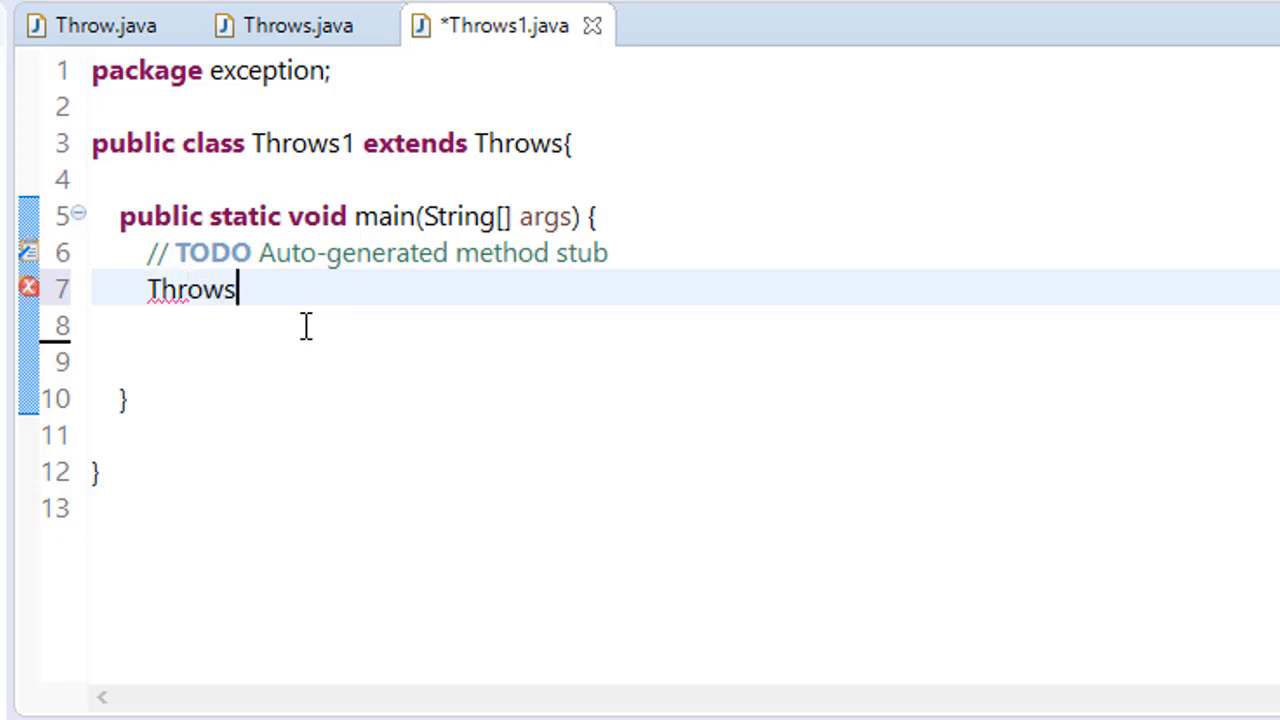
text(t1)
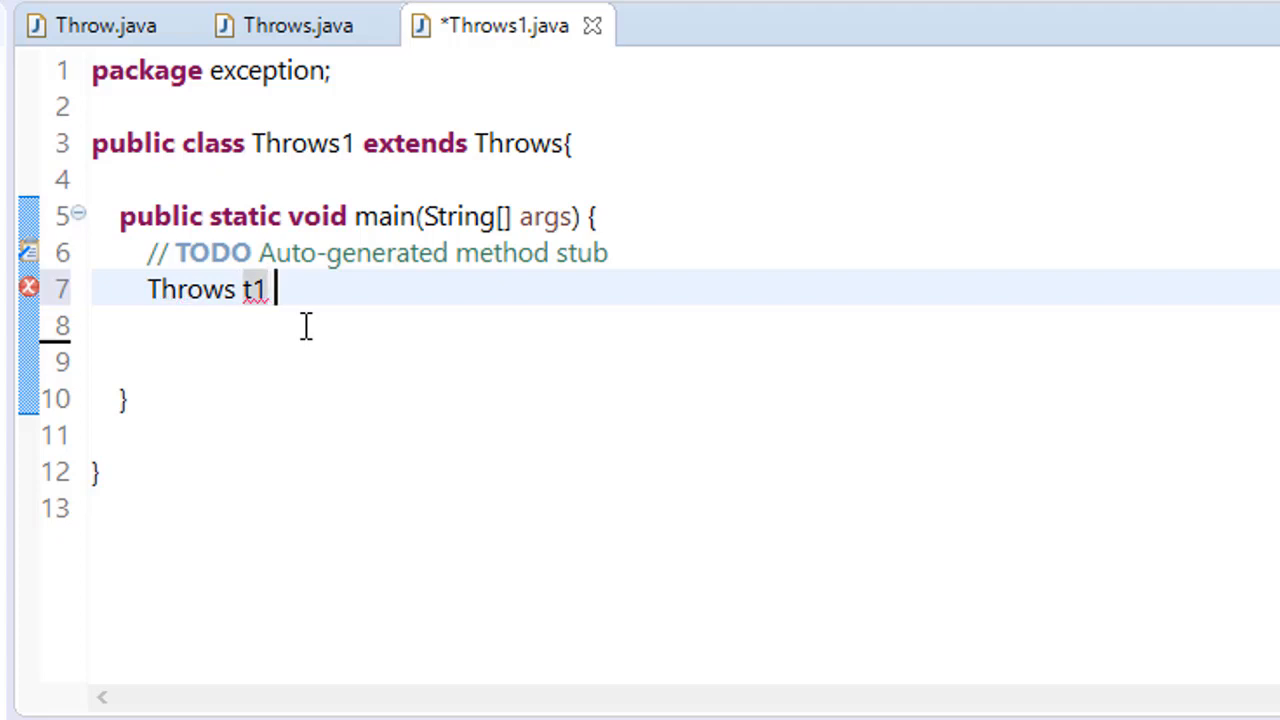
text(= new)
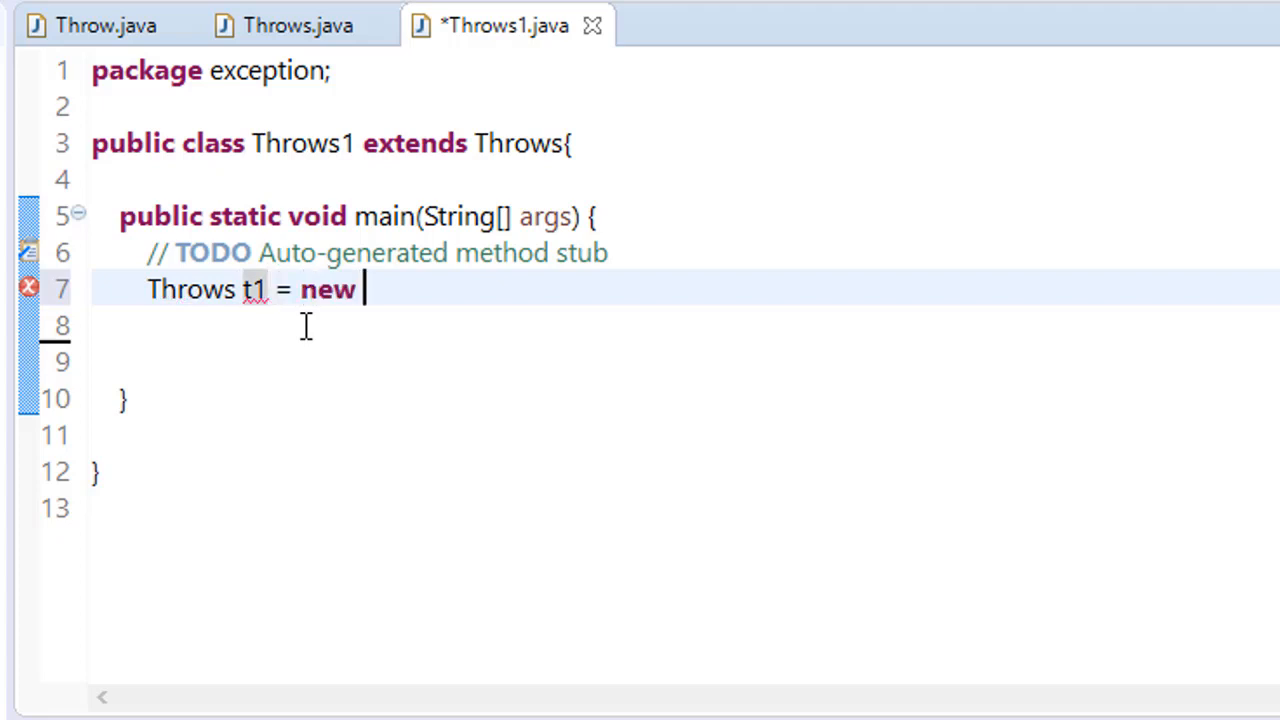
text(Throws1()
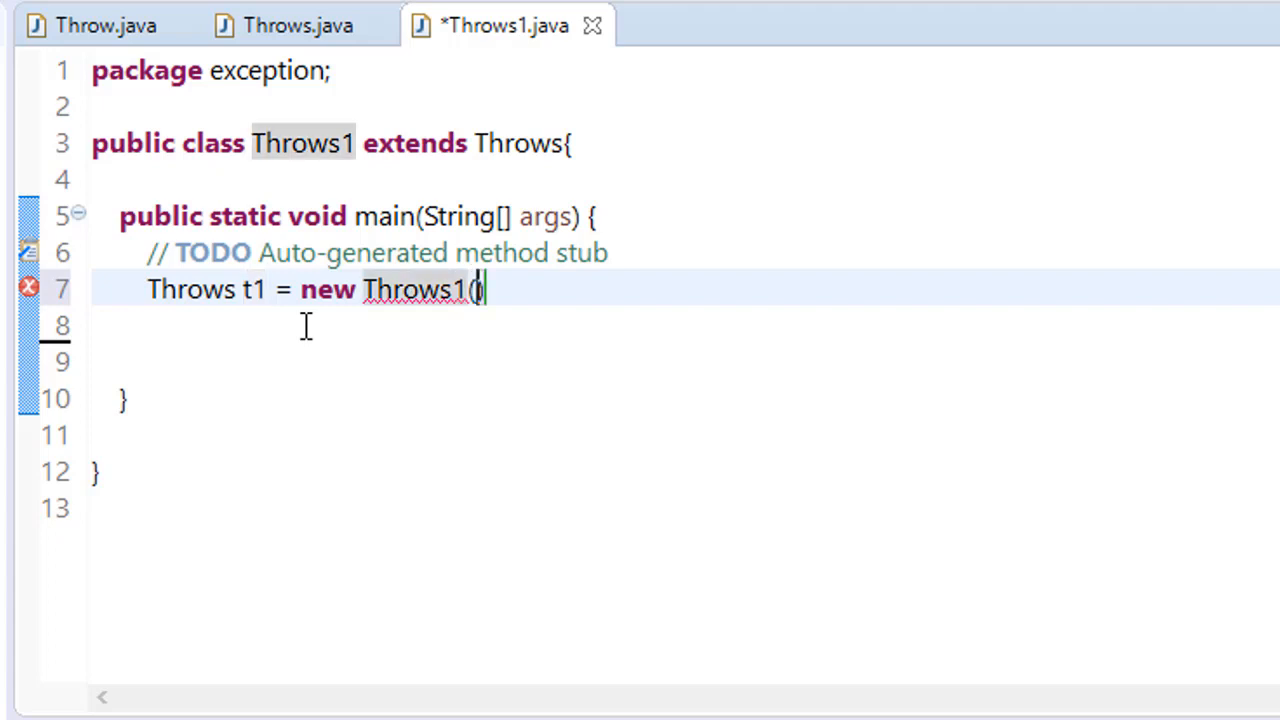
text();)
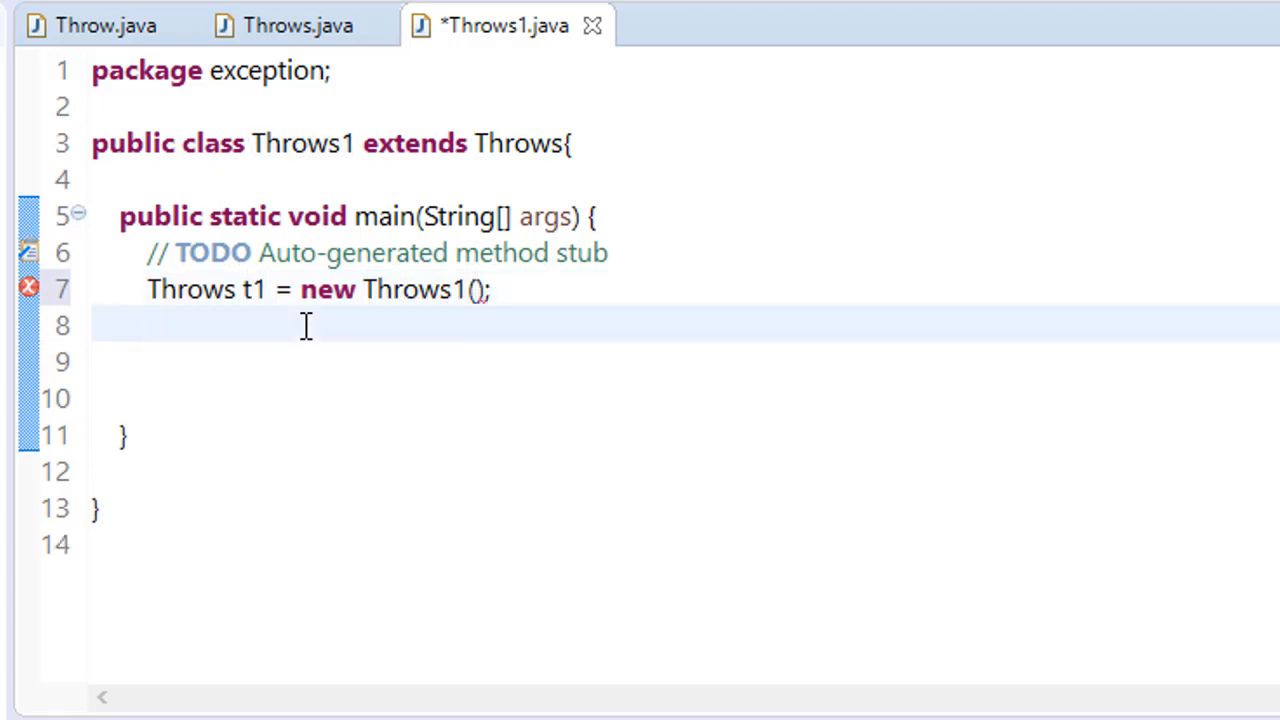
text(t1.divide();)
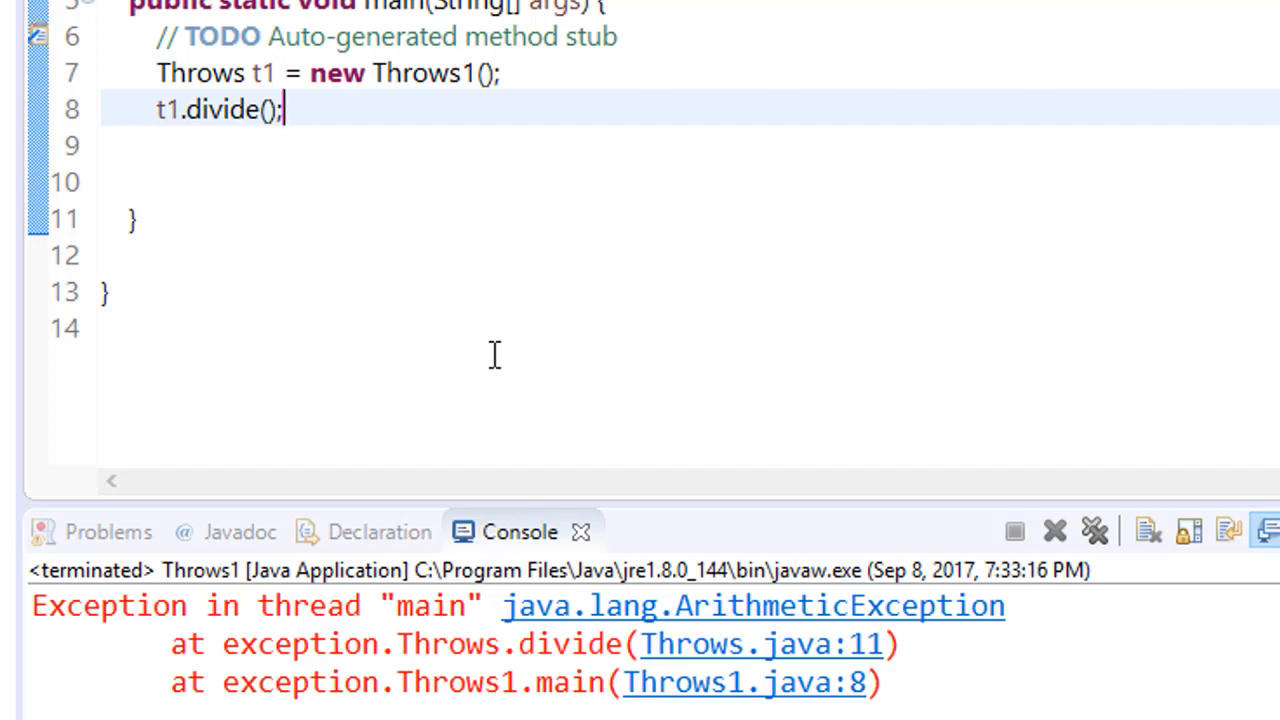
mouse_move(252, 108)
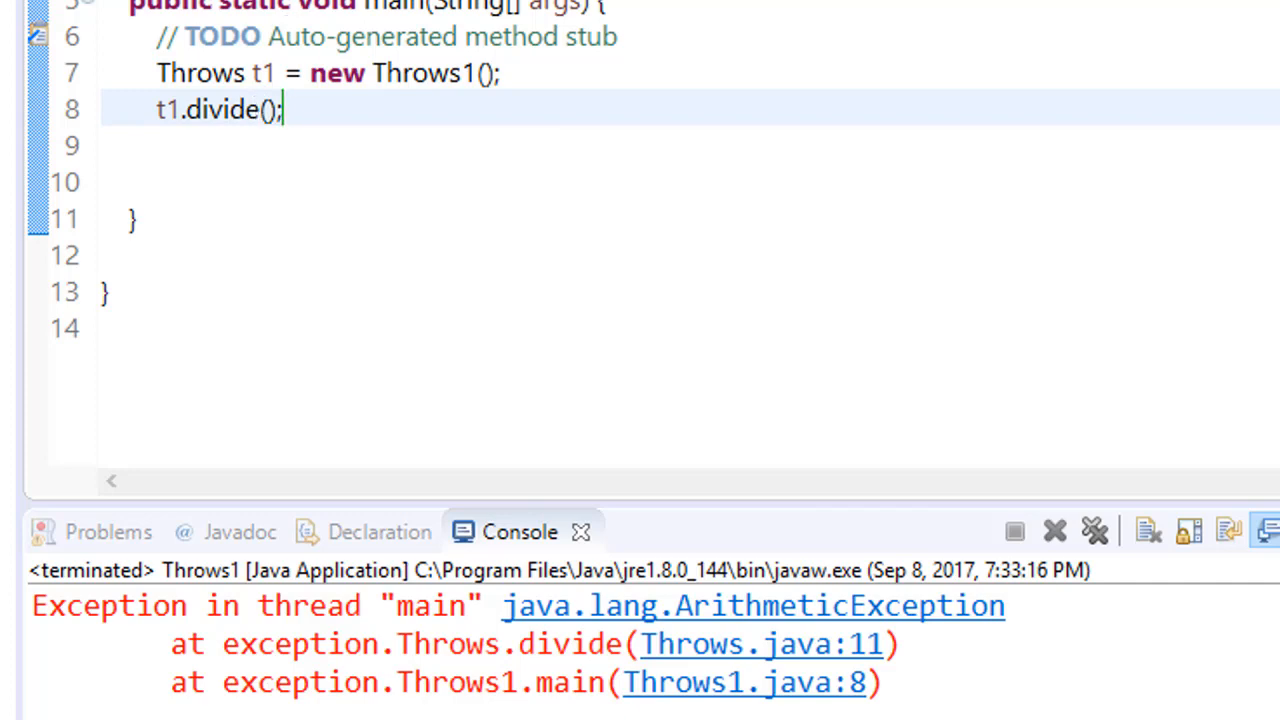
click(300, 20)
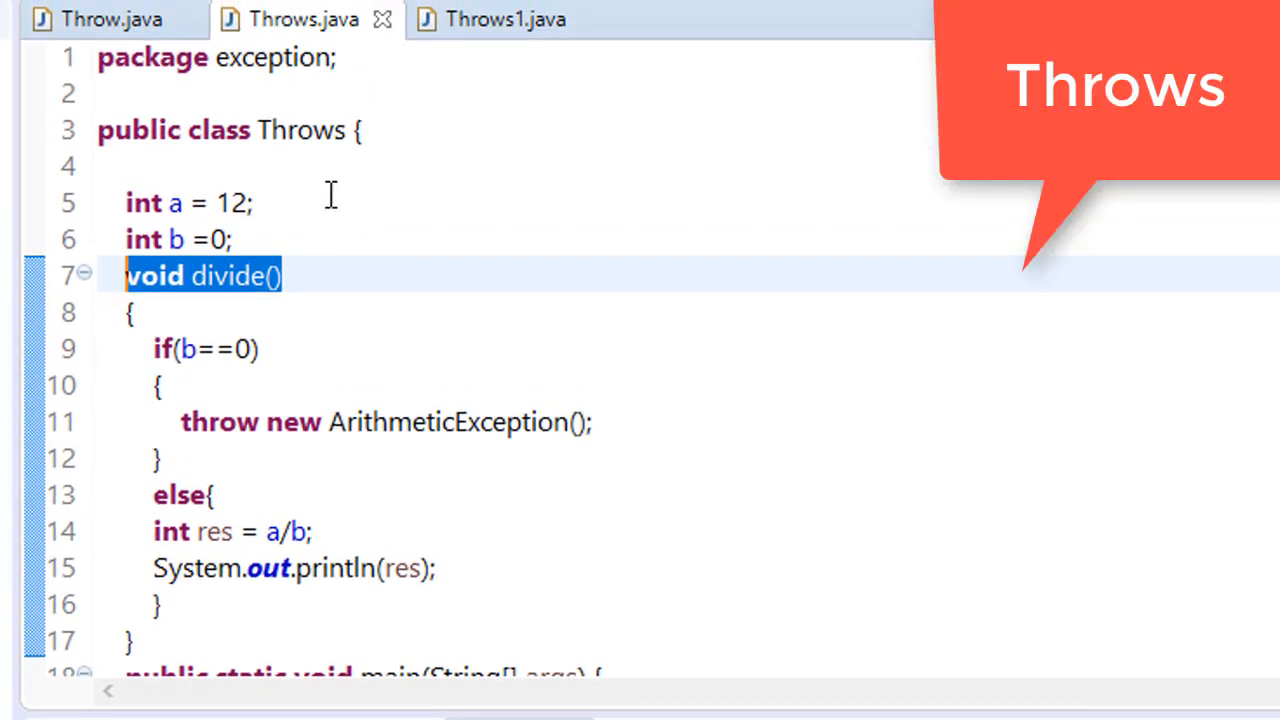
Declare that divide() throws ArithmeticException, then return to Throws1.java
click(284, 276)
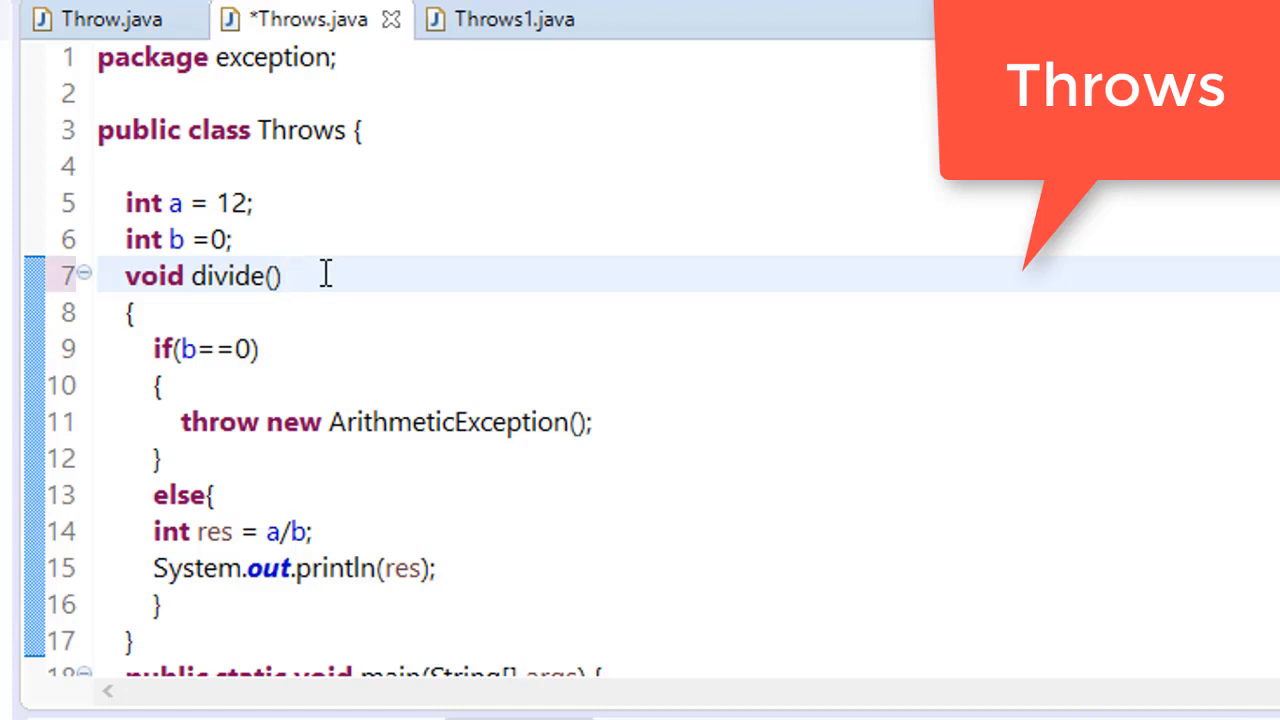
click(290, 276)
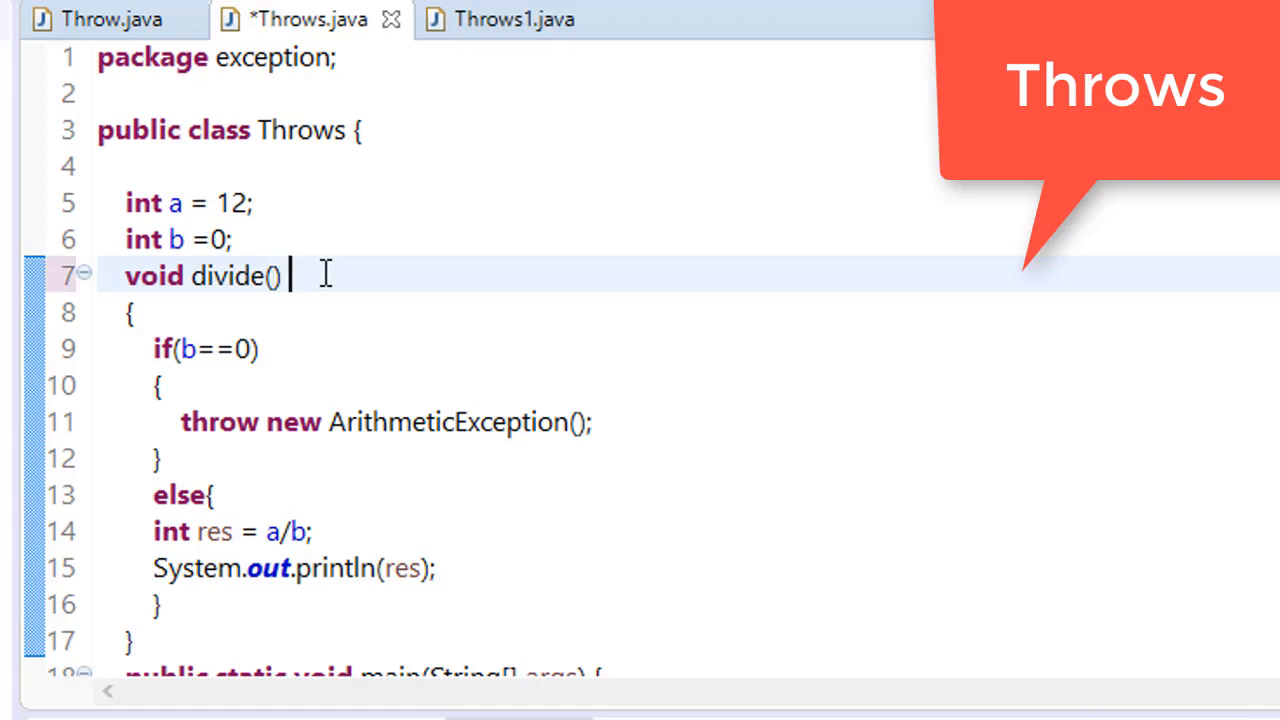
text(th)
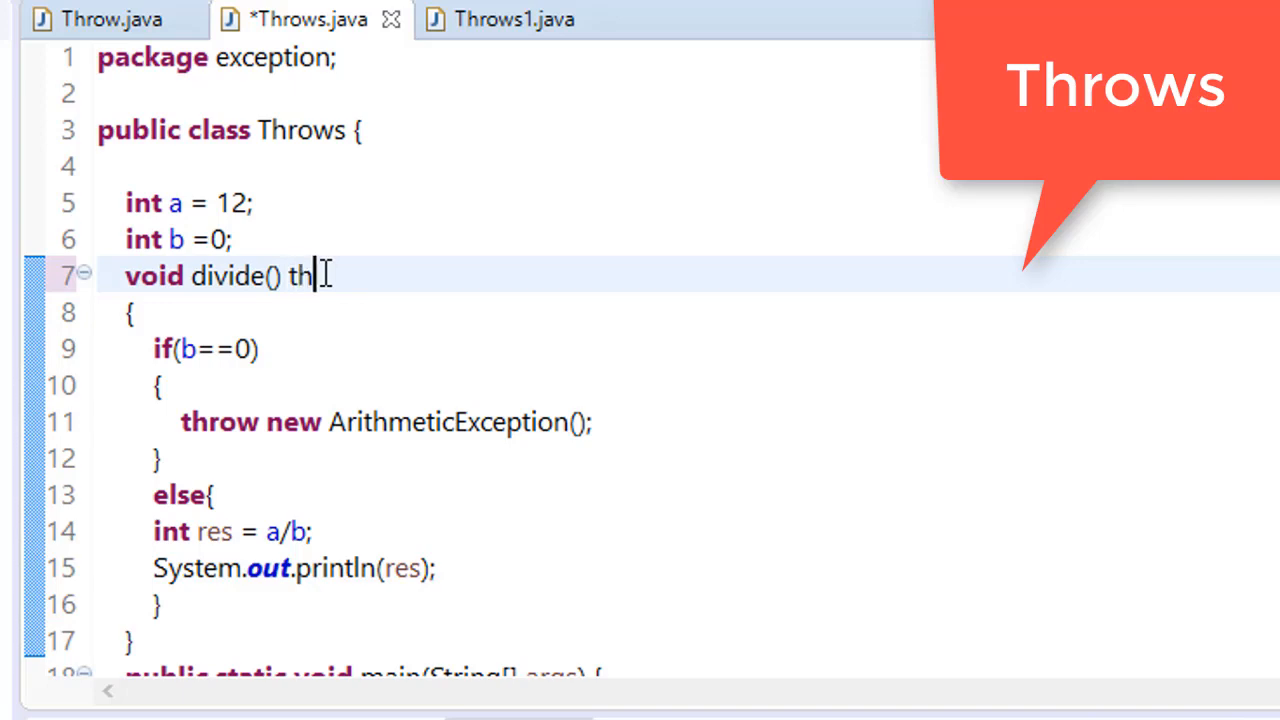
text(rows)
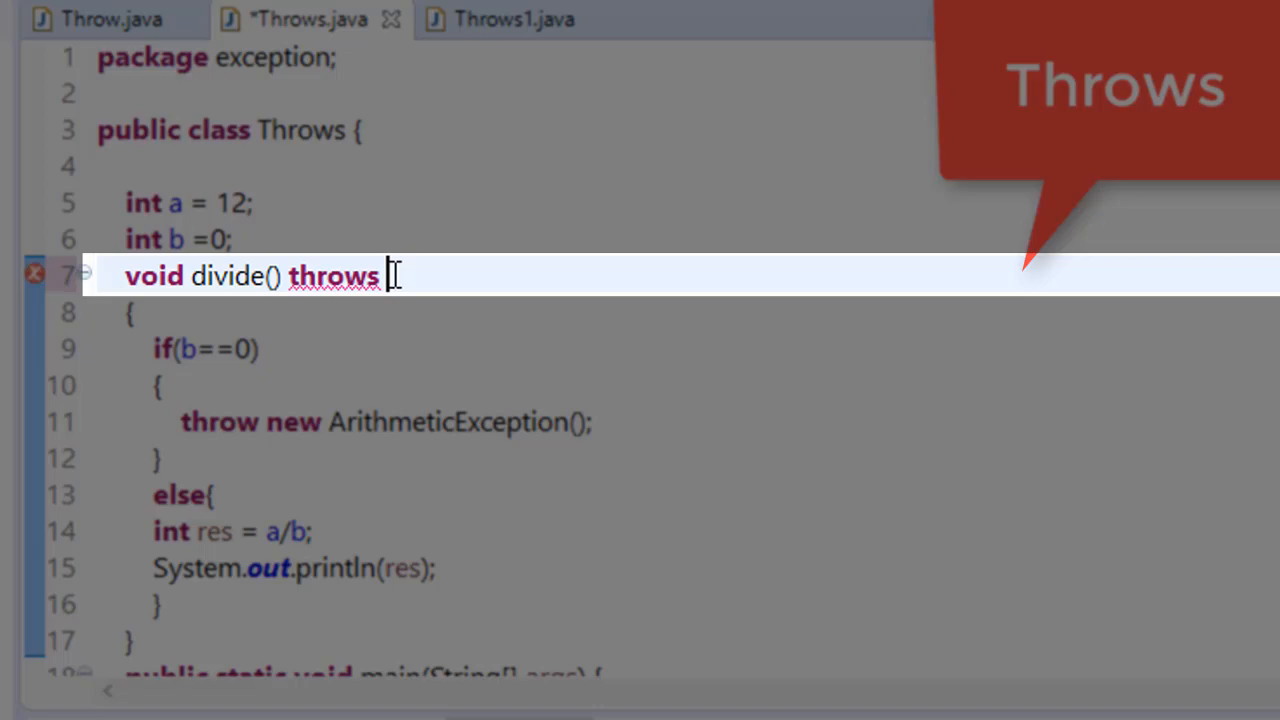
text(ArithmeticException)
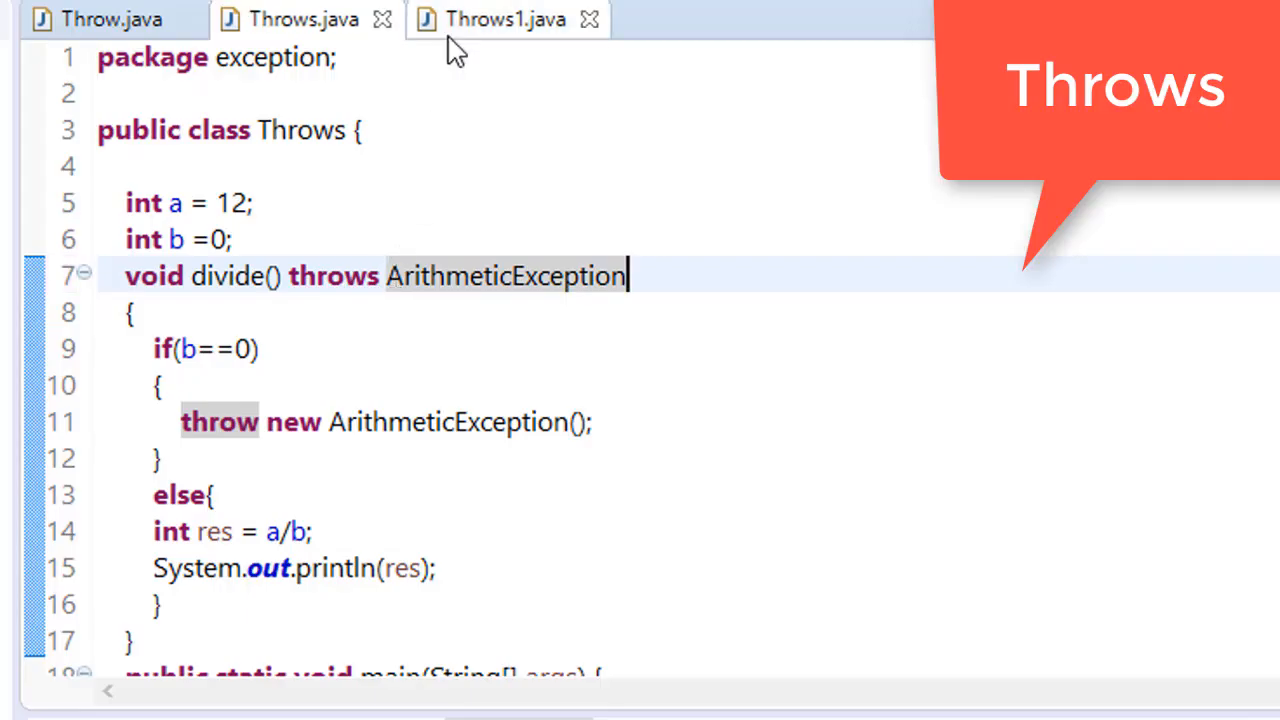
click(504, 20)
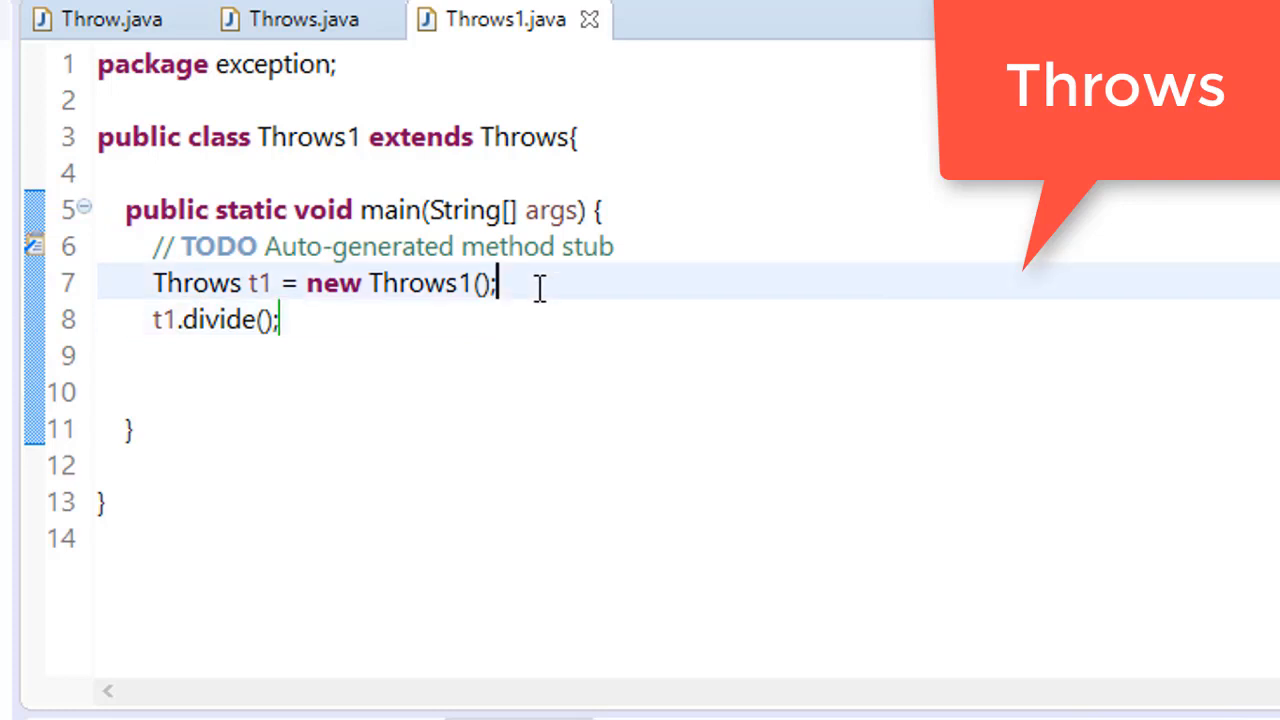
Wrap t1.divide() in try/catch(ArithmeticException e) printing the exception
text(try)
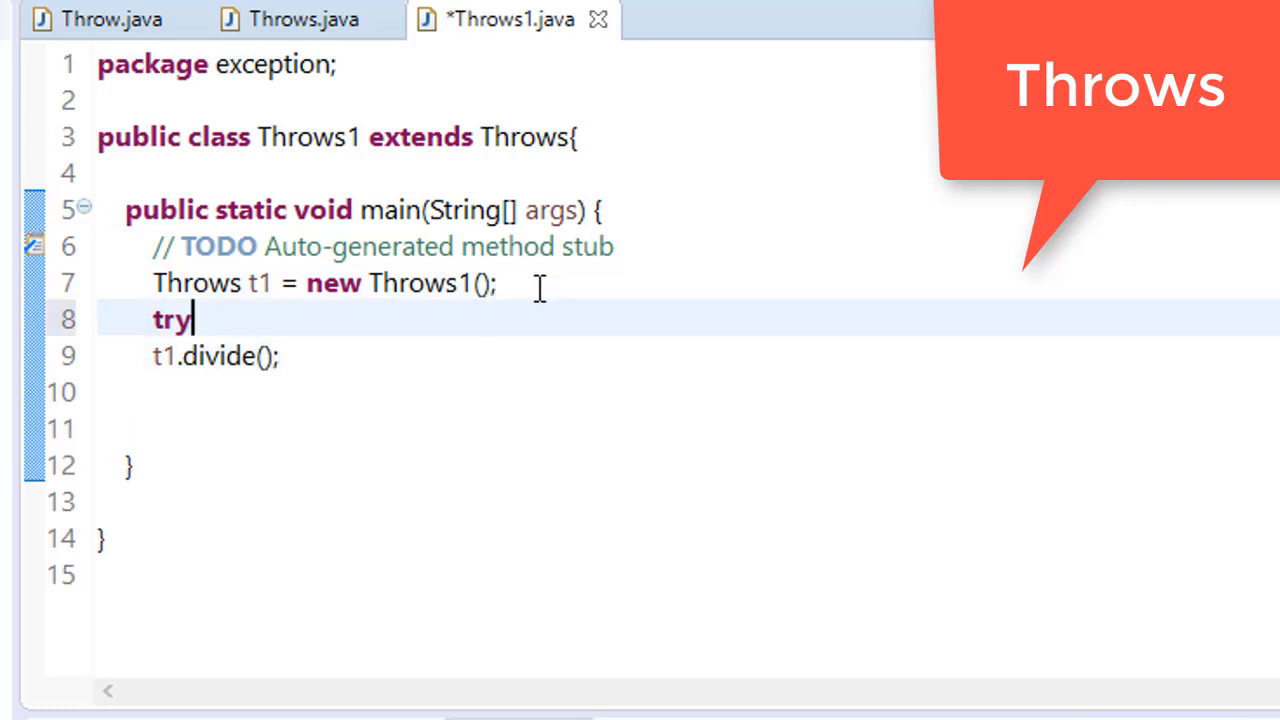
text({)
text(catc)
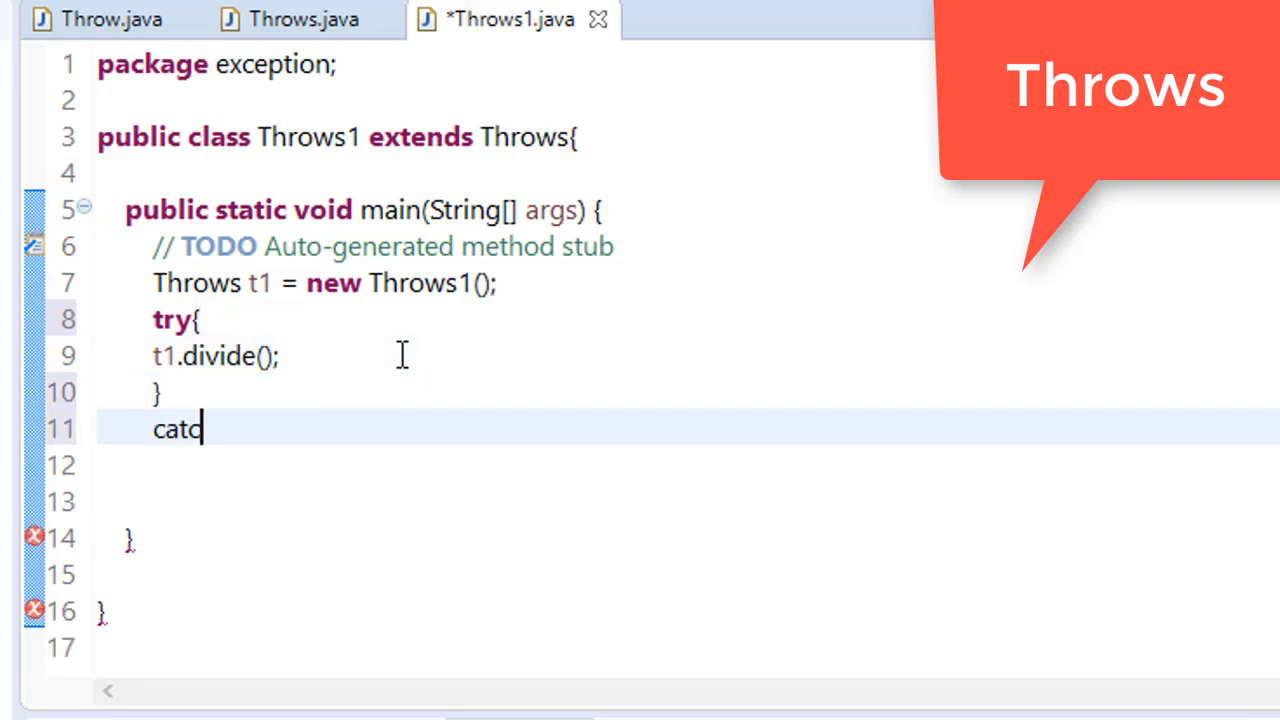
text(h(ArithmeticException e)
click(688, 502)
text(System.out.println();)
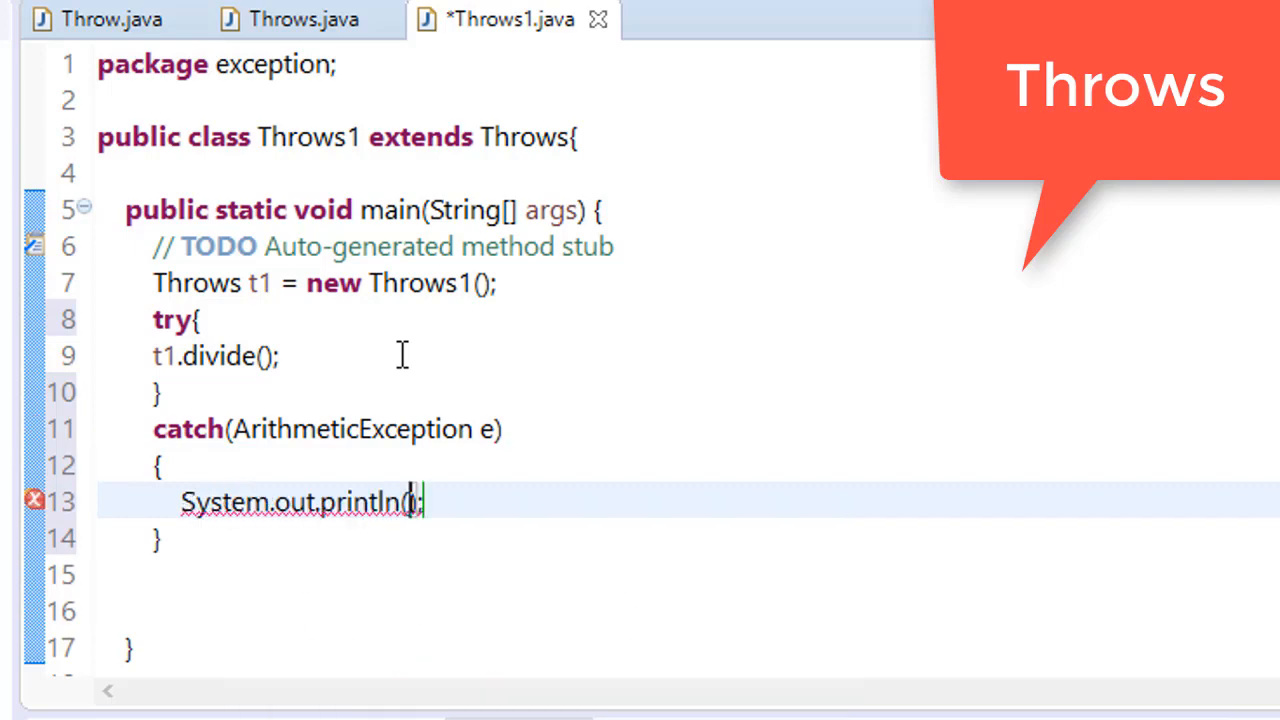
text(e)
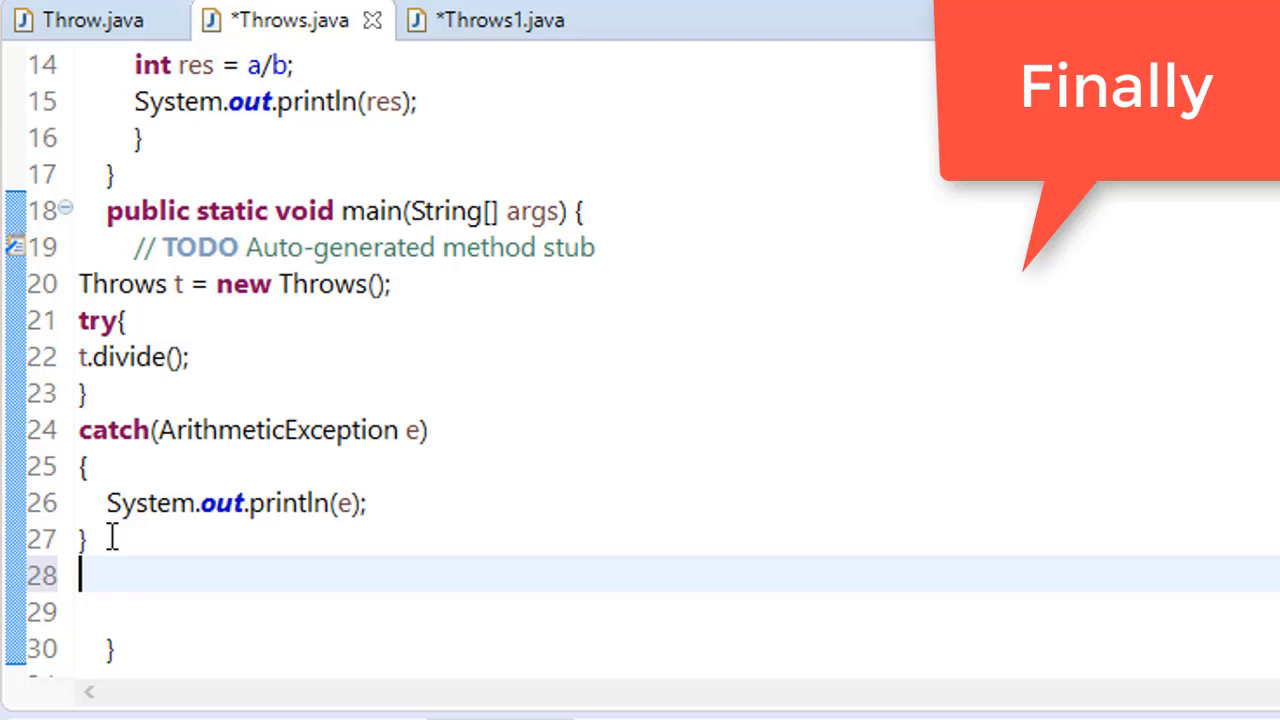
Add a finally block printing "finally block is here", run it, then delete the catch block
text(f)
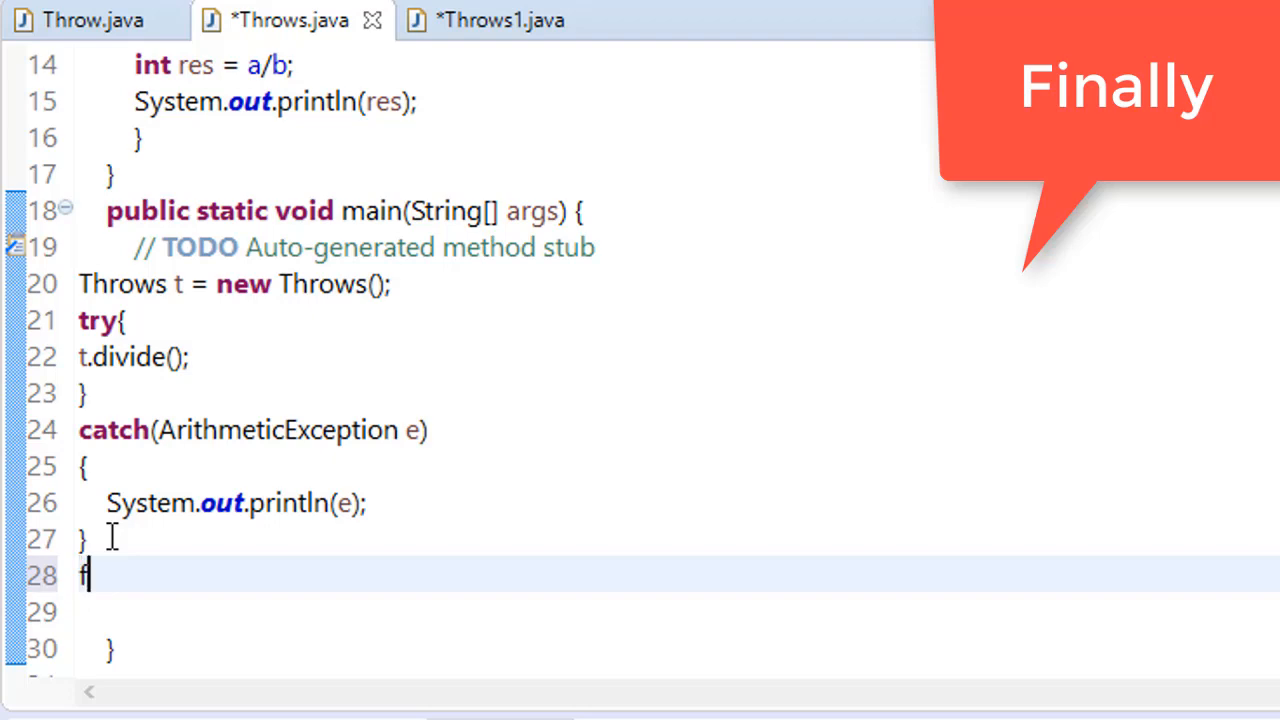
text(inally)
click(678, 612)
text({)
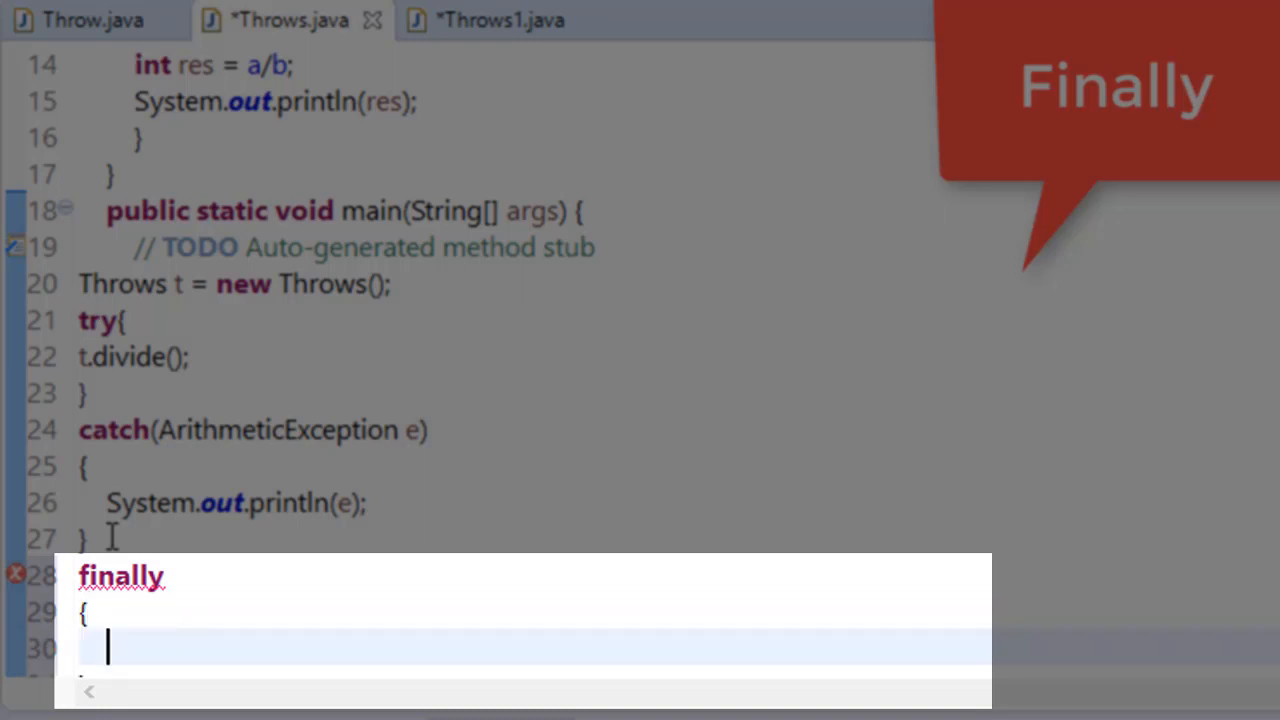
text(sys)
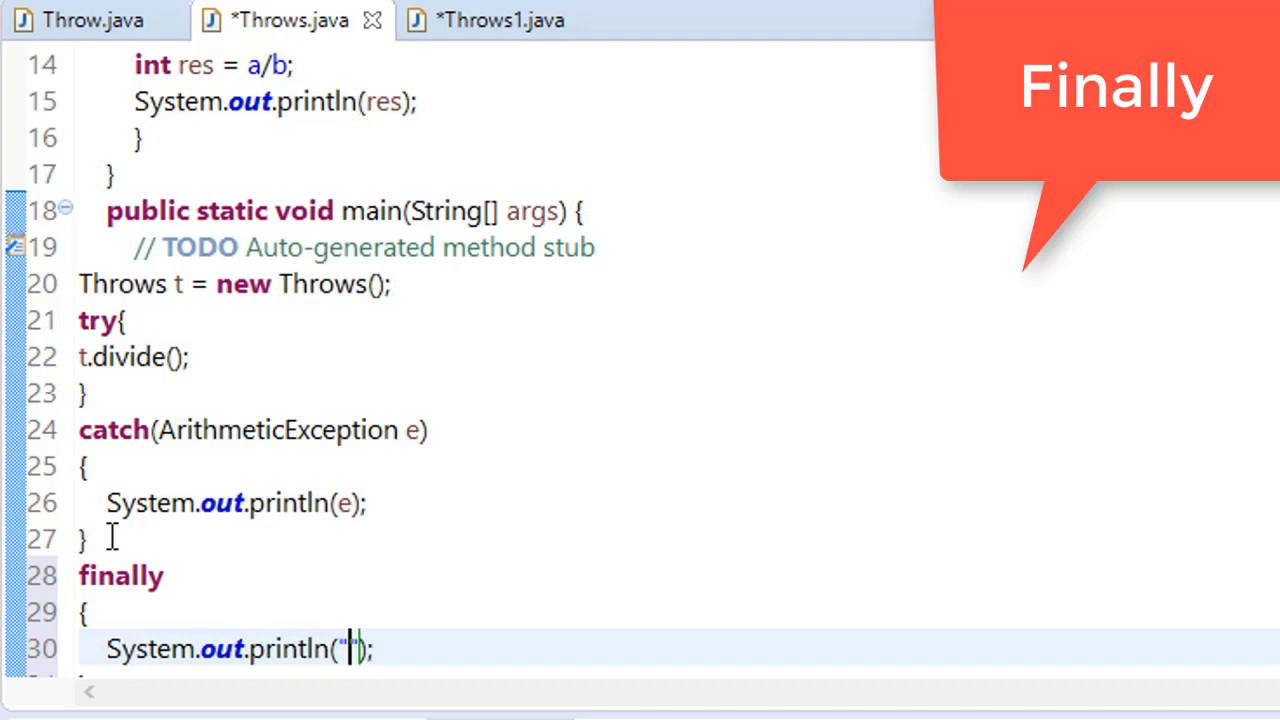
text(finally b)
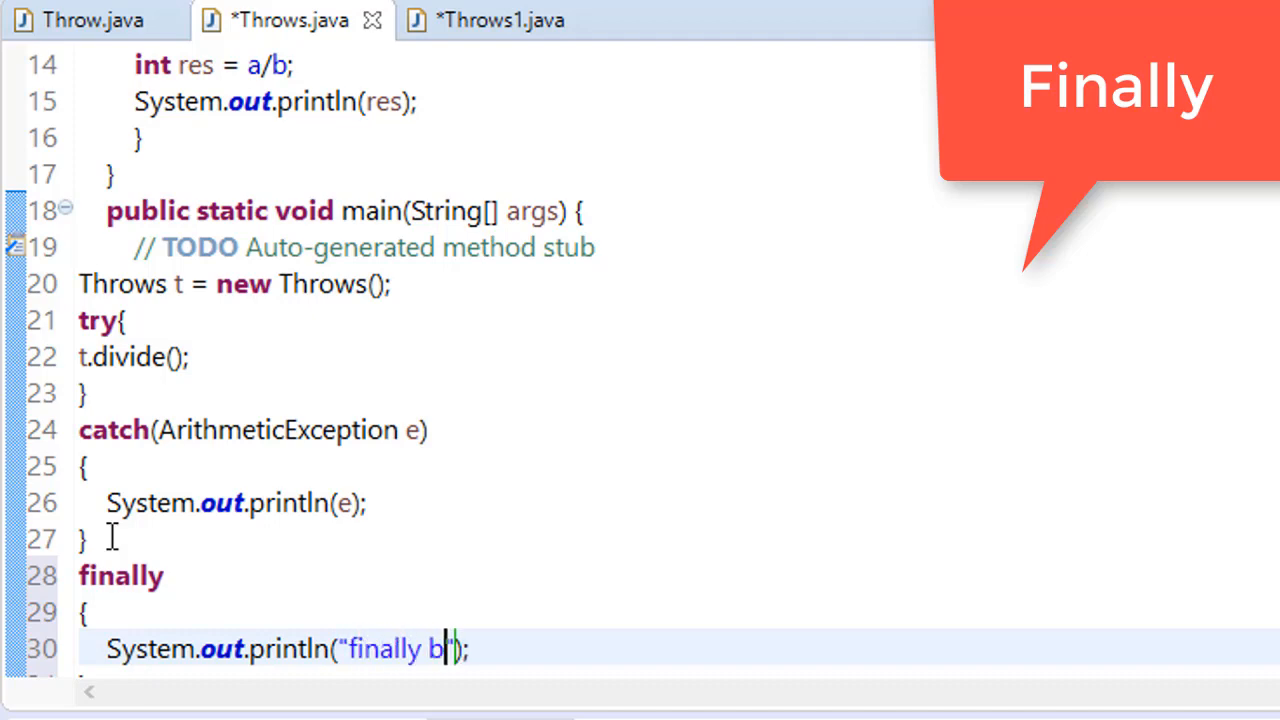
text(lock is here)
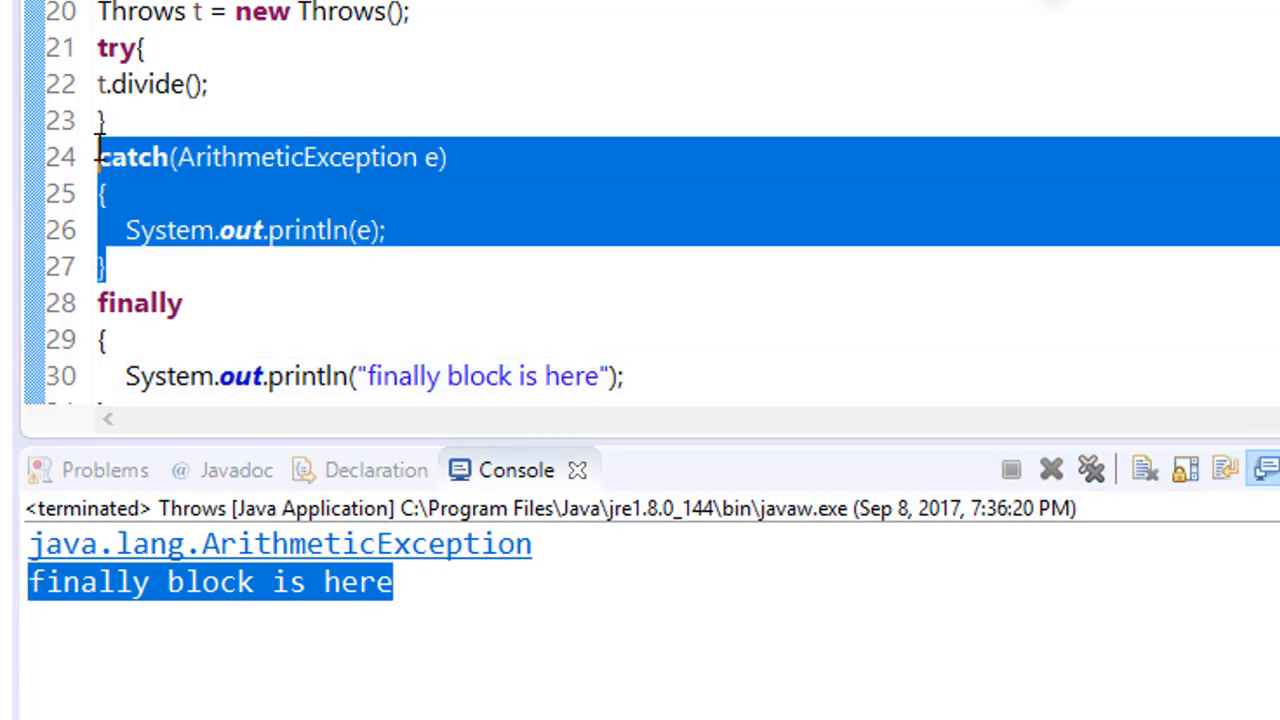
key(Delete)
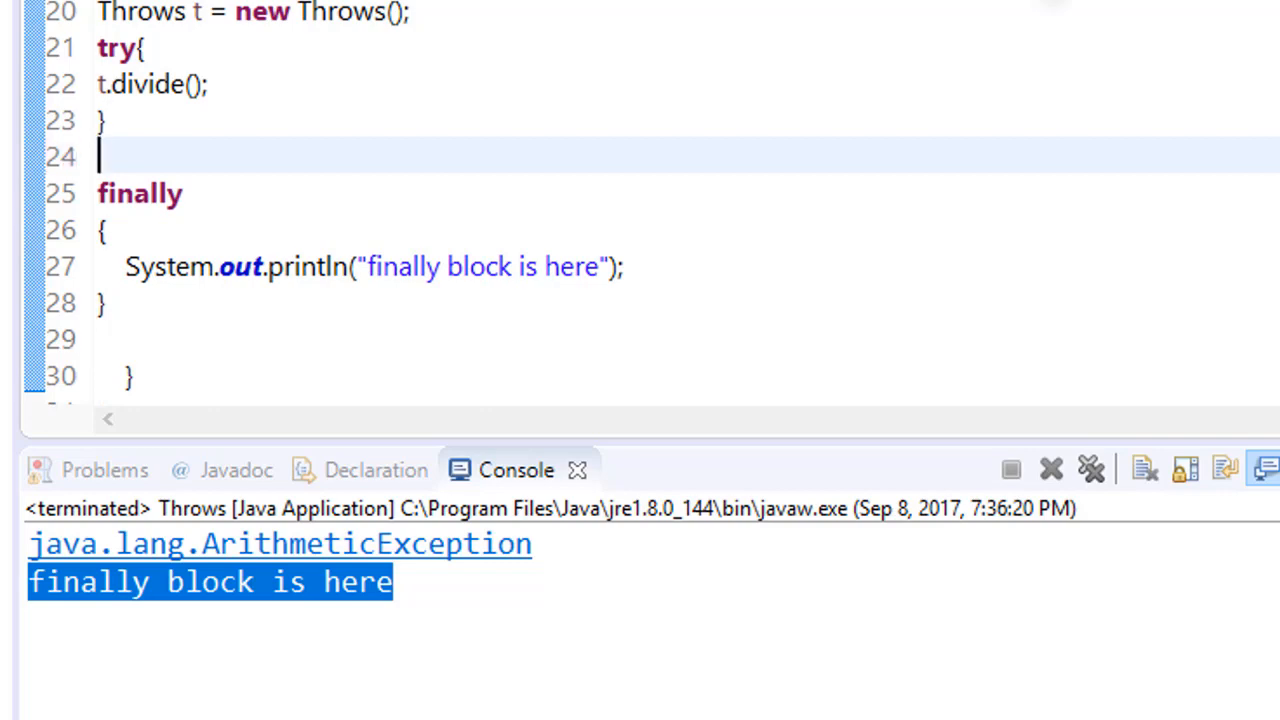